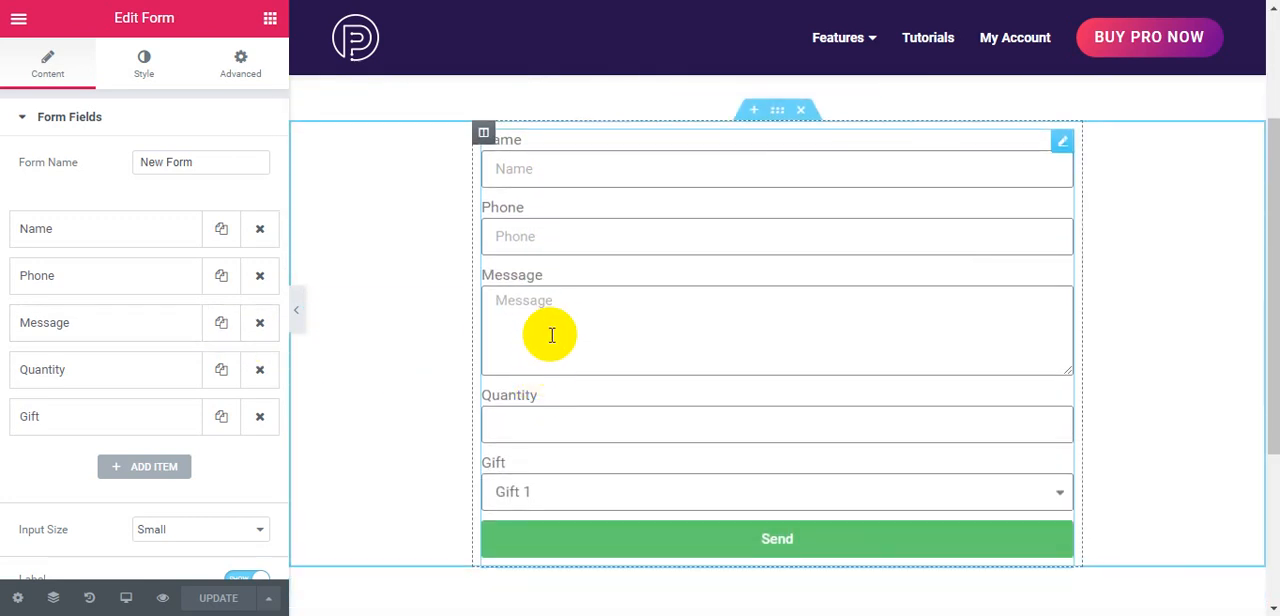
{"action": "mouse_move", "coordinate": [530, 288]}
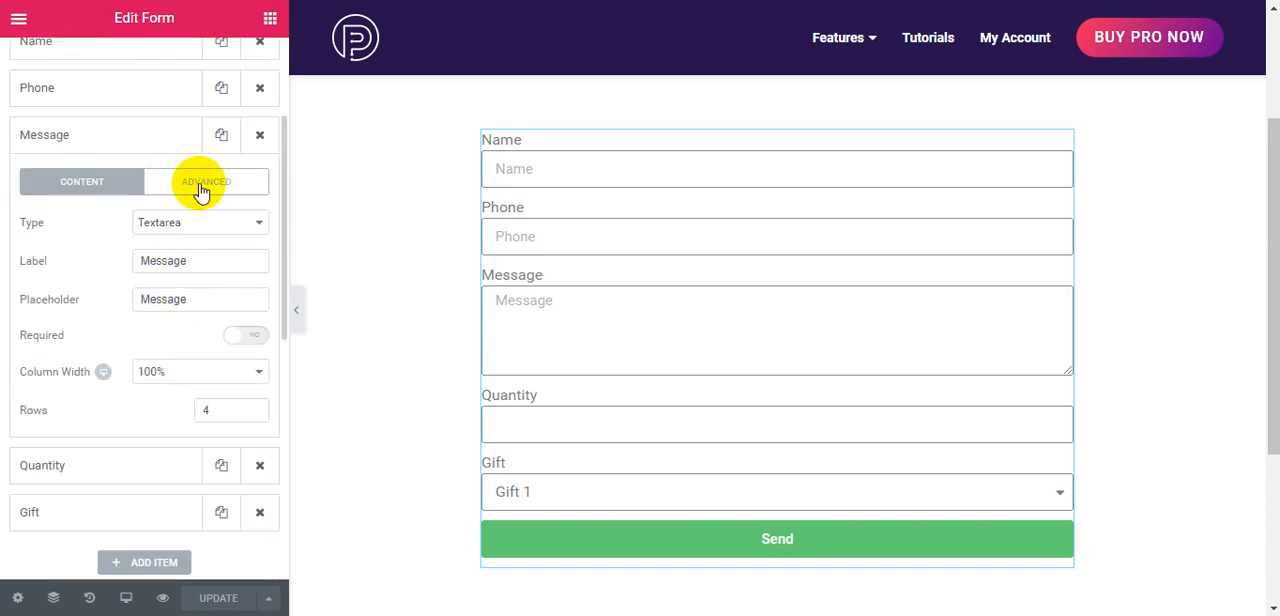
Check the Message field's Advanced Custom ID is 'message' and bring PAFE Conditional Logic Form into view
{"action": "left_click", "coordinate": [206, 180]}
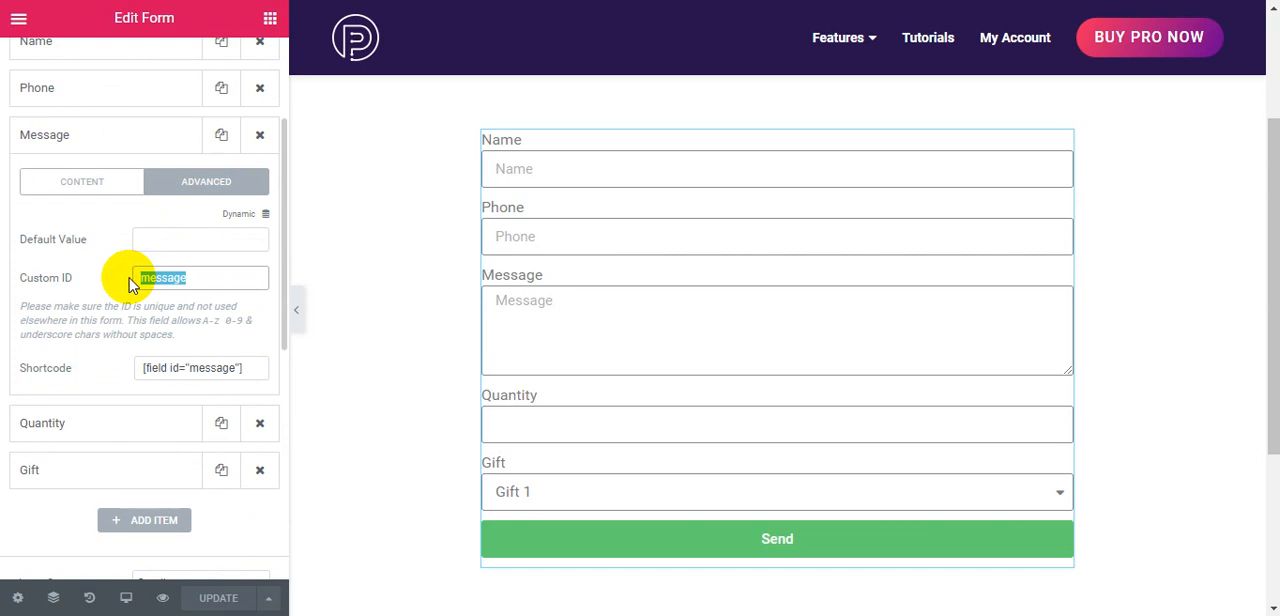
{"action": "scroll", "scroll_direction": "down", "scroll_amount": 3}
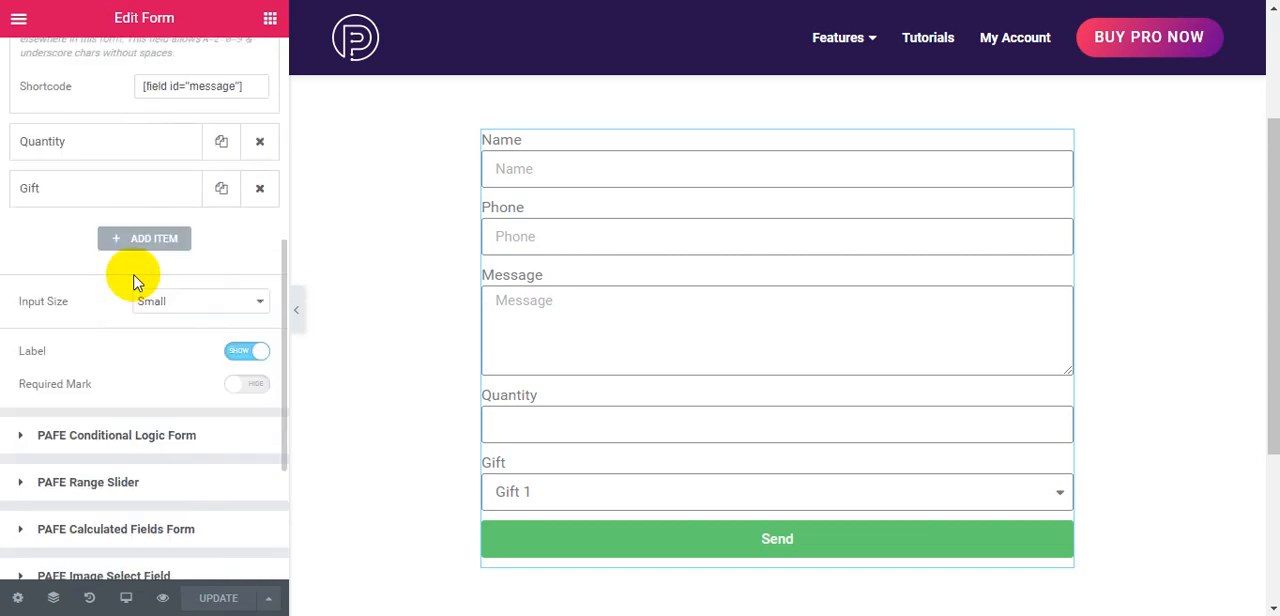
{"action": "scroll", "scroll_direction": "down", "scroll_amount": 3}
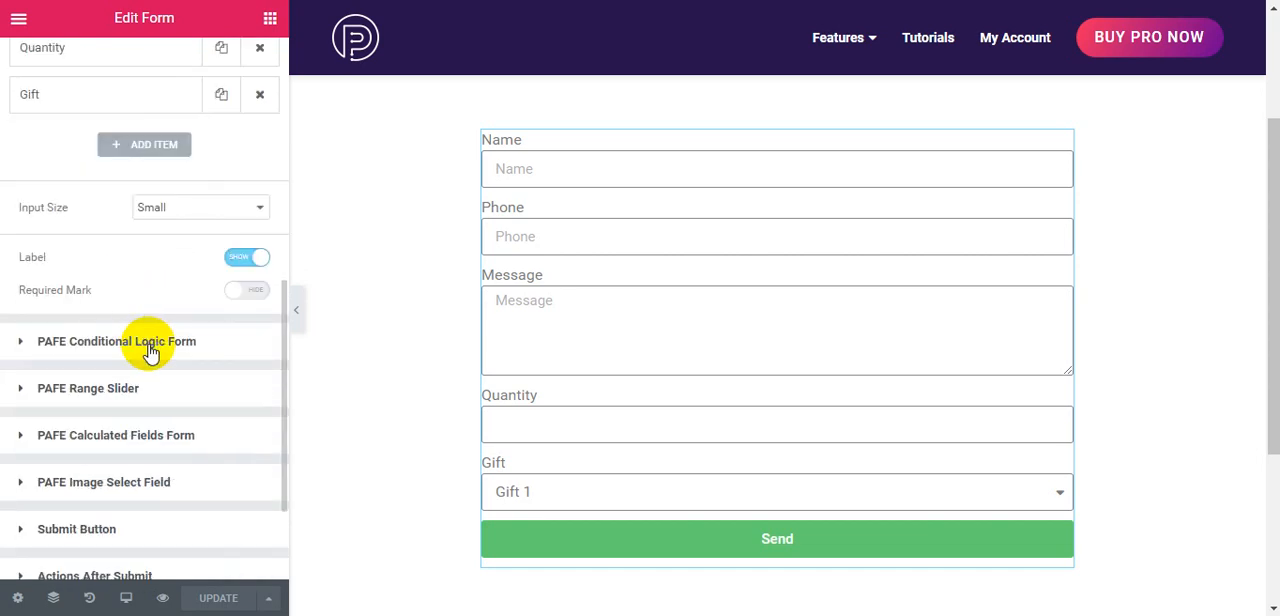
Enable PAFE conditional logic and add Item #1: Show 'message' If 'name', reaching its comparison operator
{"action": "left_click", "coordinate": [116, 340]}
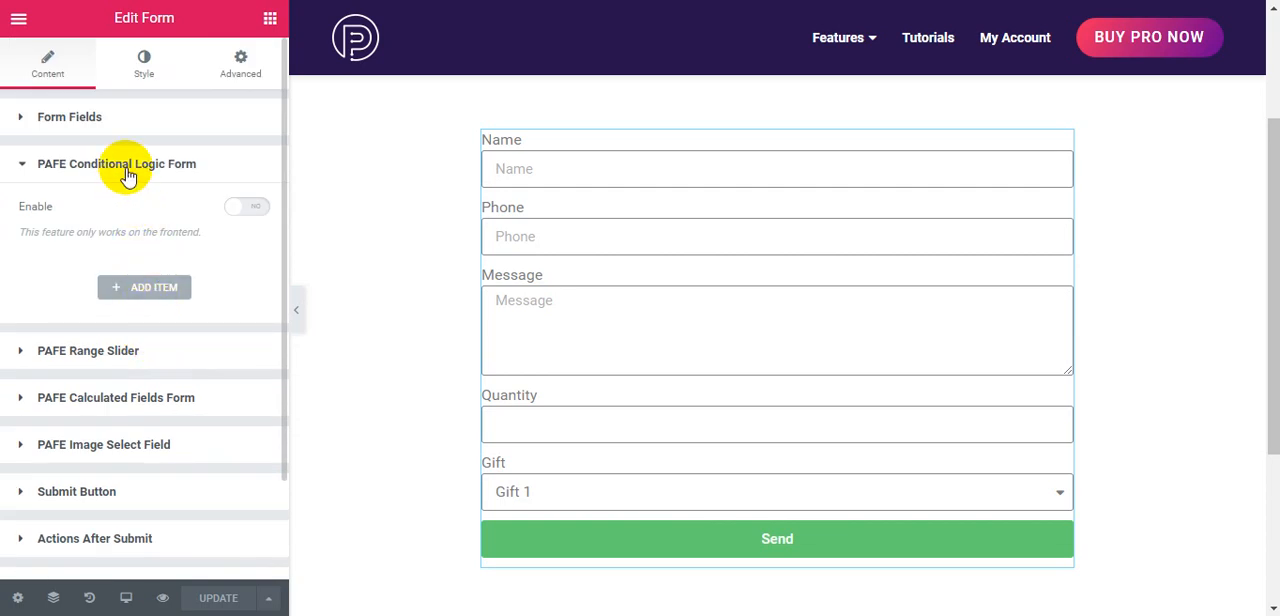
{"action": "left_click", "coordinate": [248, 206]}
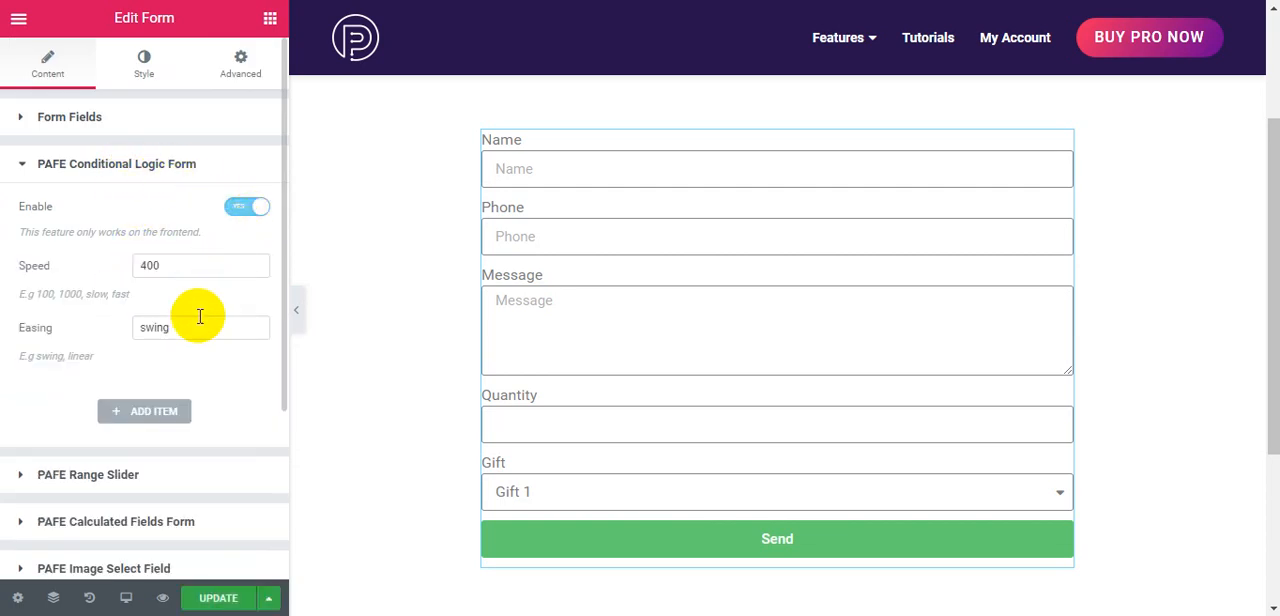
{"action": "left_click", "coordinate": [144, 412]}
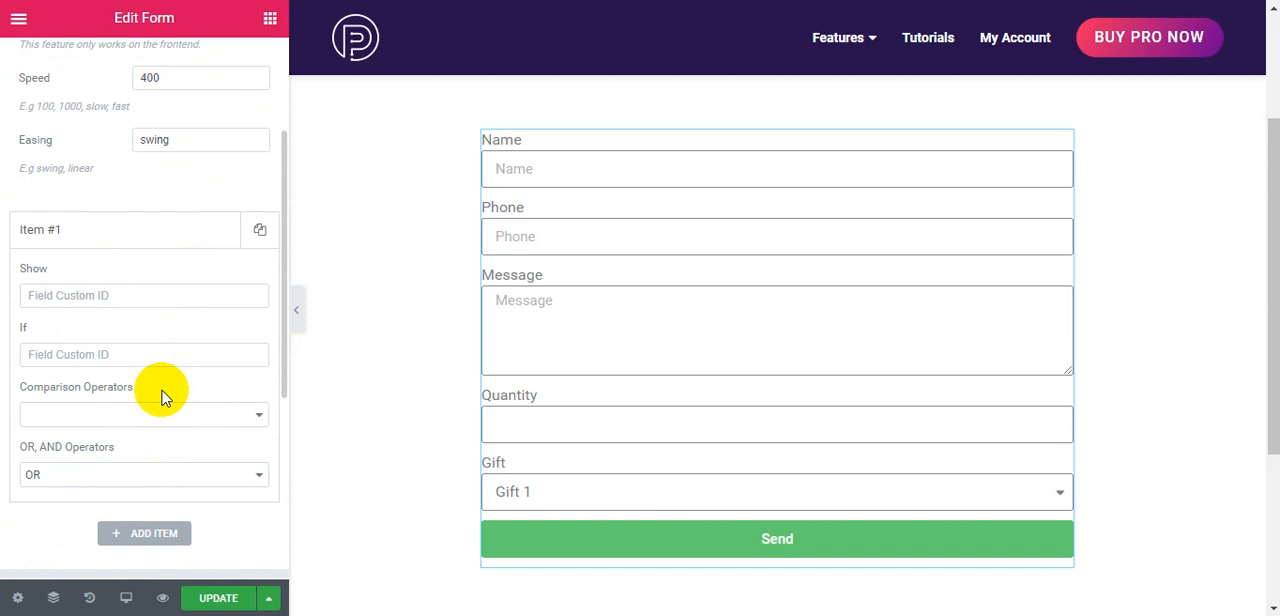
{"action": "left_click", "coordinate": [144, 296]}
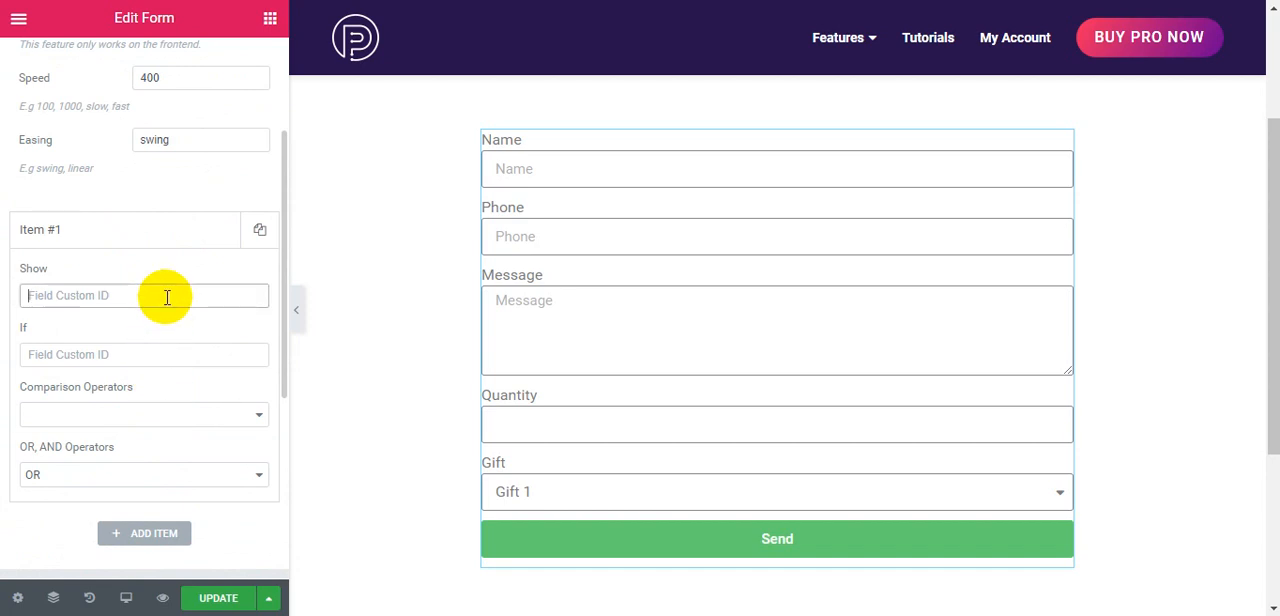
{"action": "type", "text": "message"}
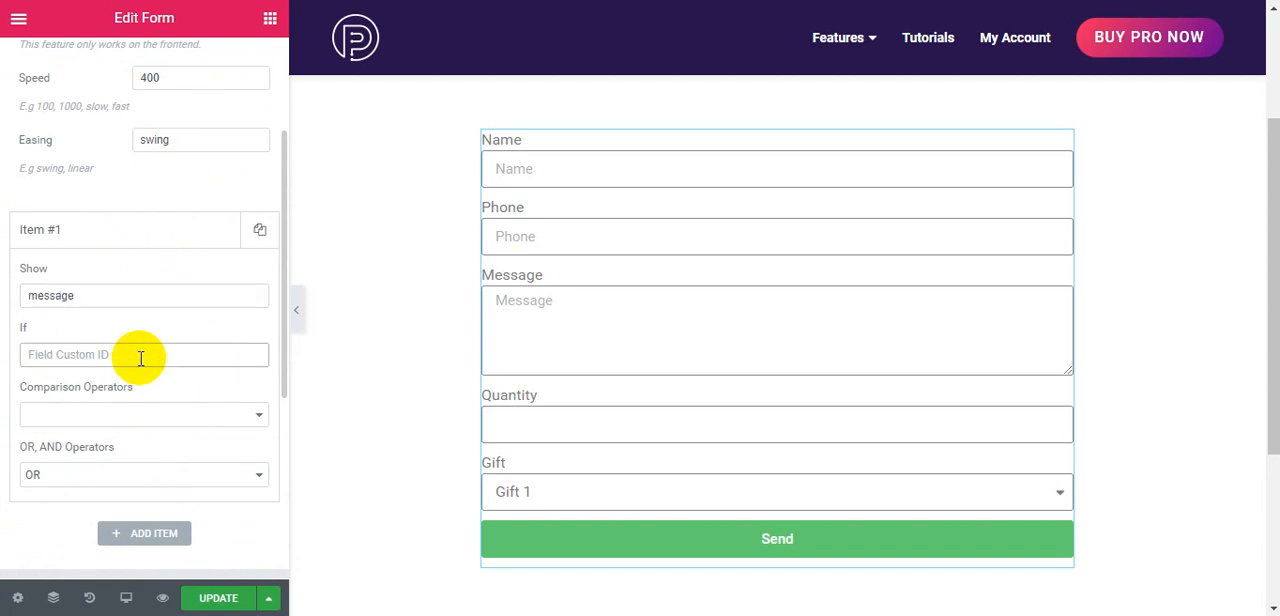
{"action": "type", "text": "name"}
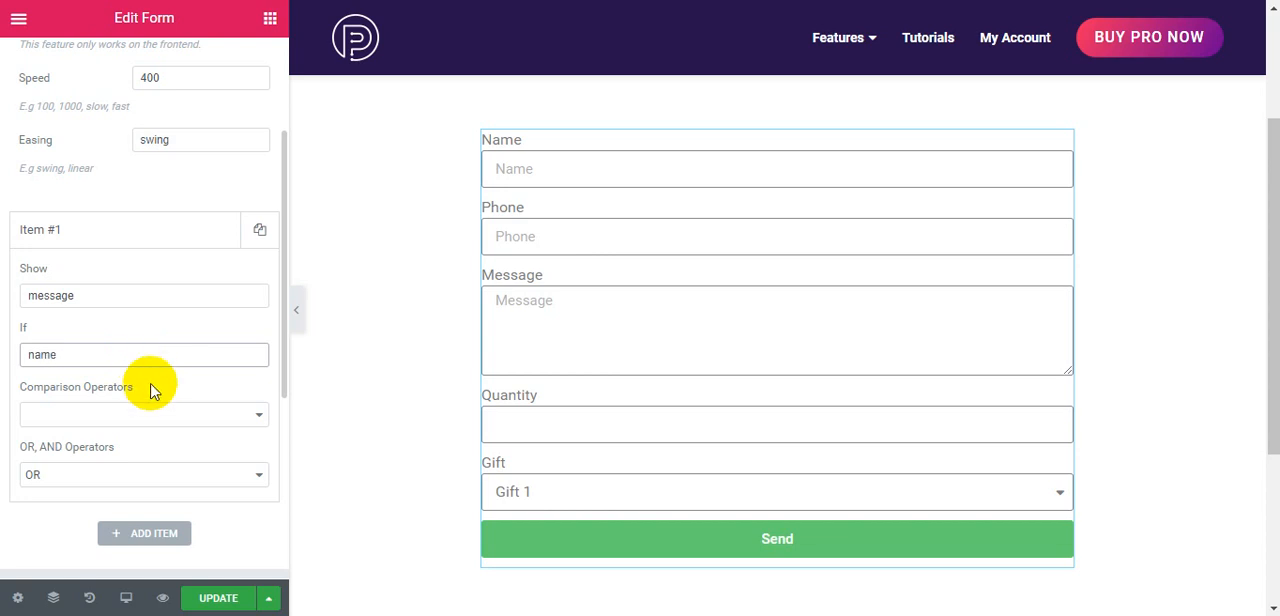
{"action": "left_click", "coordinate": [144, 414]}
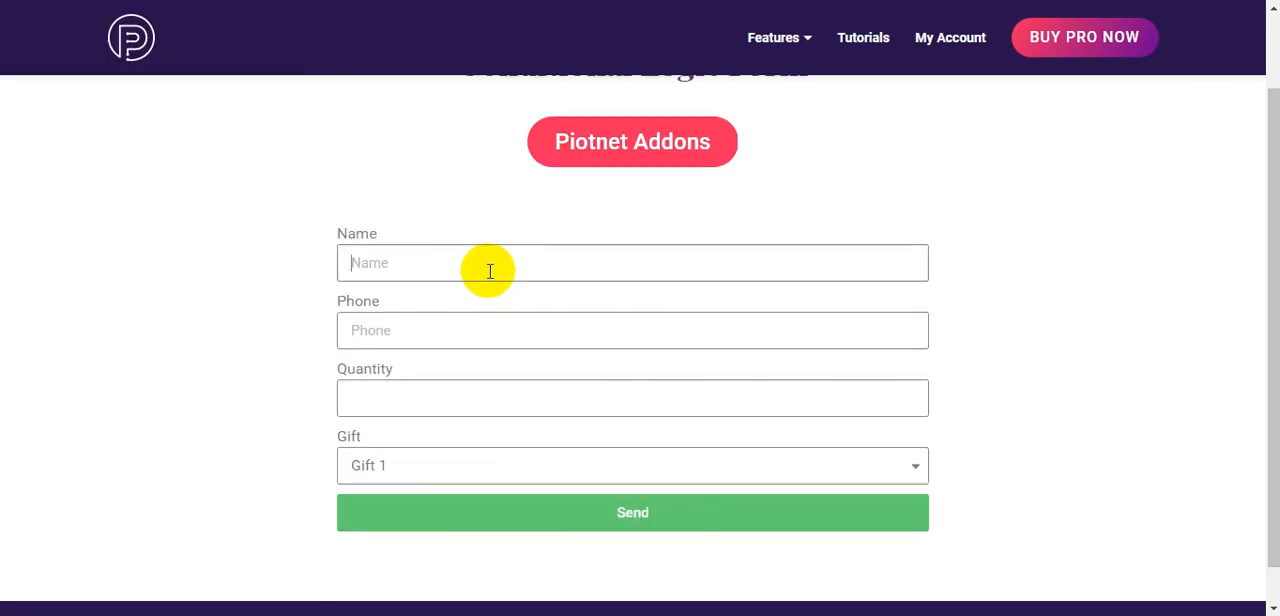
On the live form, enter 'gg' in Name so Message appears, then clear it
{"action": "type", "text": "gg"}
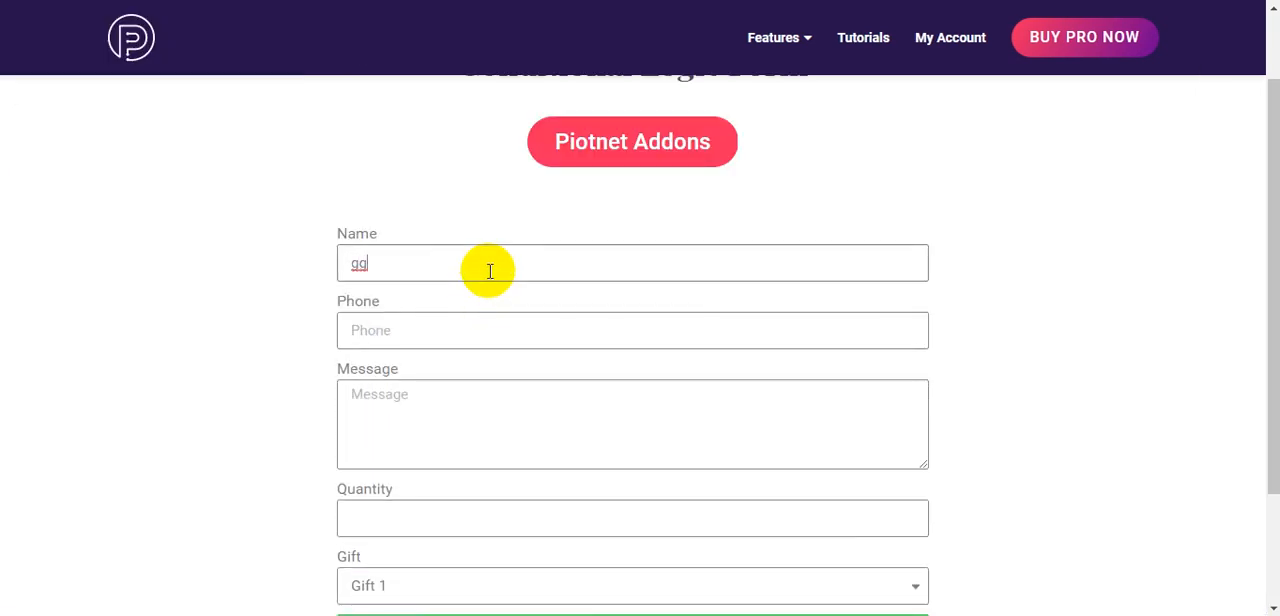
{"action": "key", "text": "Backspace"}
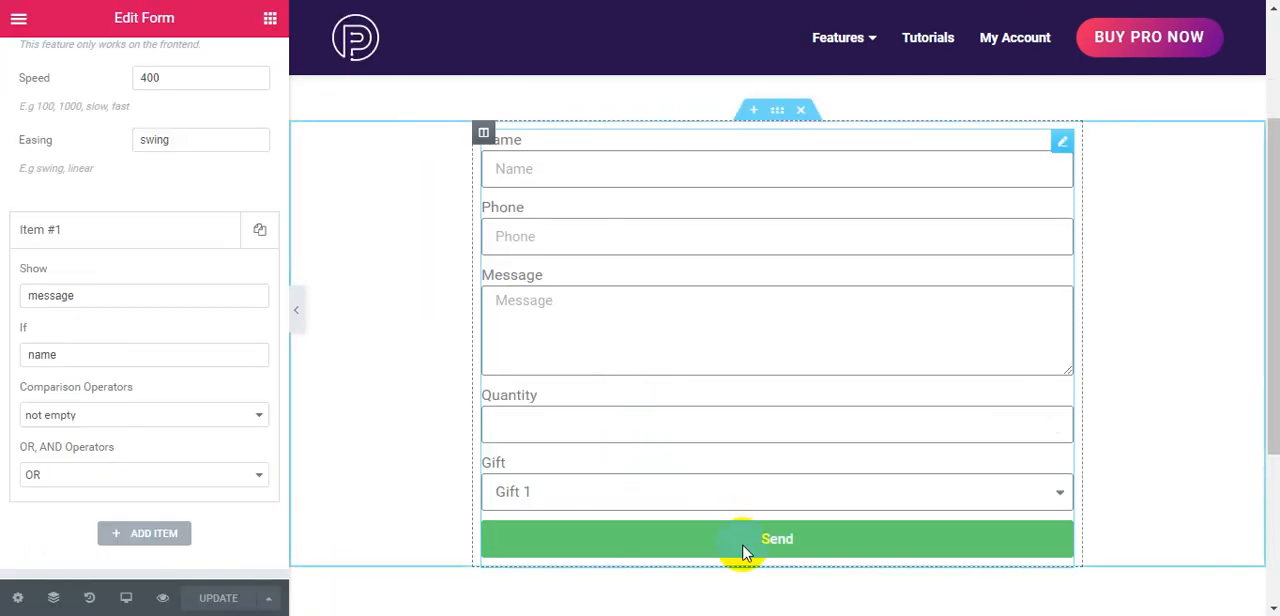
{"action": "mouse_move", "coordinate": [672, 332]}
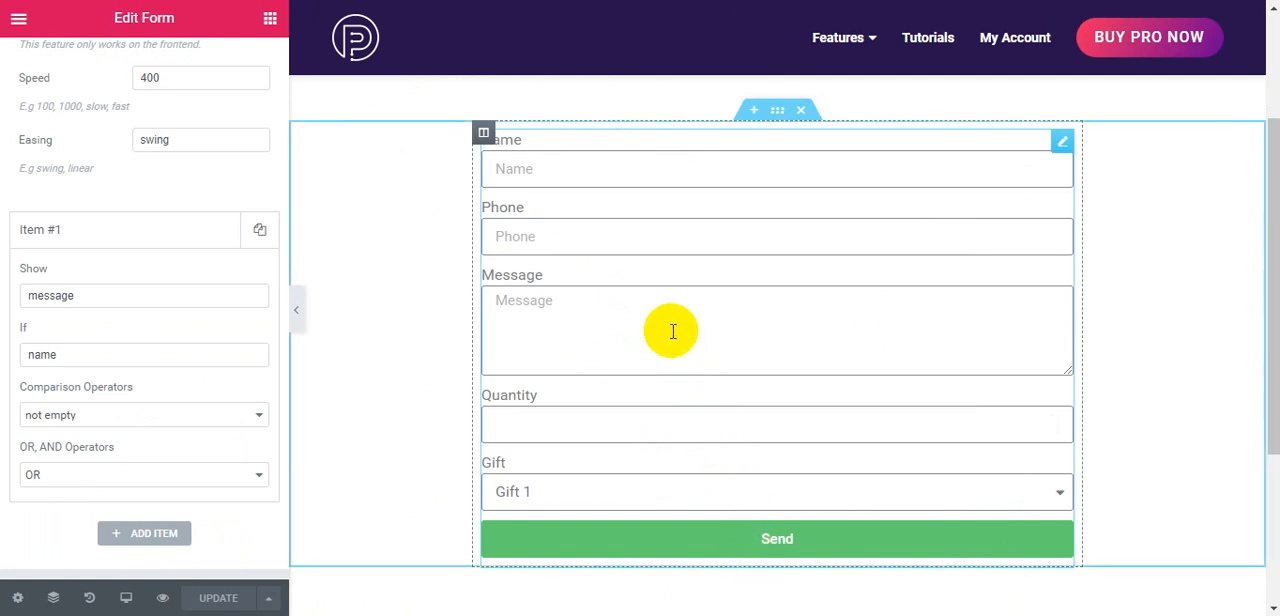
{"action": "mouse_move", "coordinate": [524, 292]}
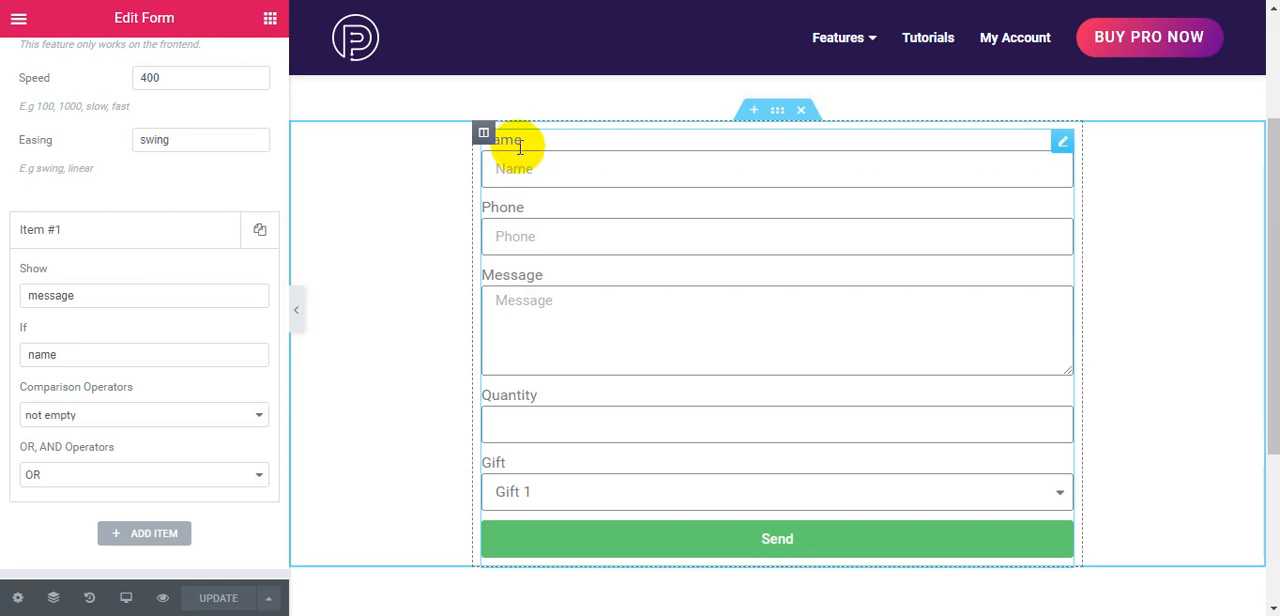
{"action": "mouse_move", "coordinate": [510, 214]}
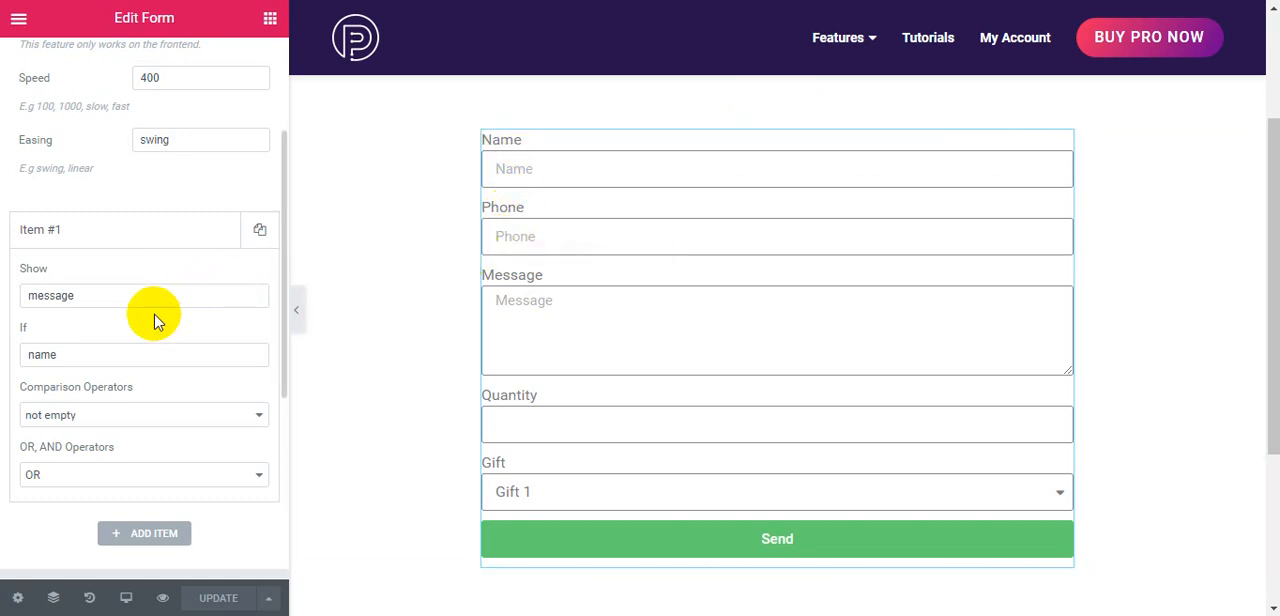
Add Item #2: Show 'message' If 'phone', reaching its comparison operator
{"action": "left_click", "coordinate": [144, 532]}
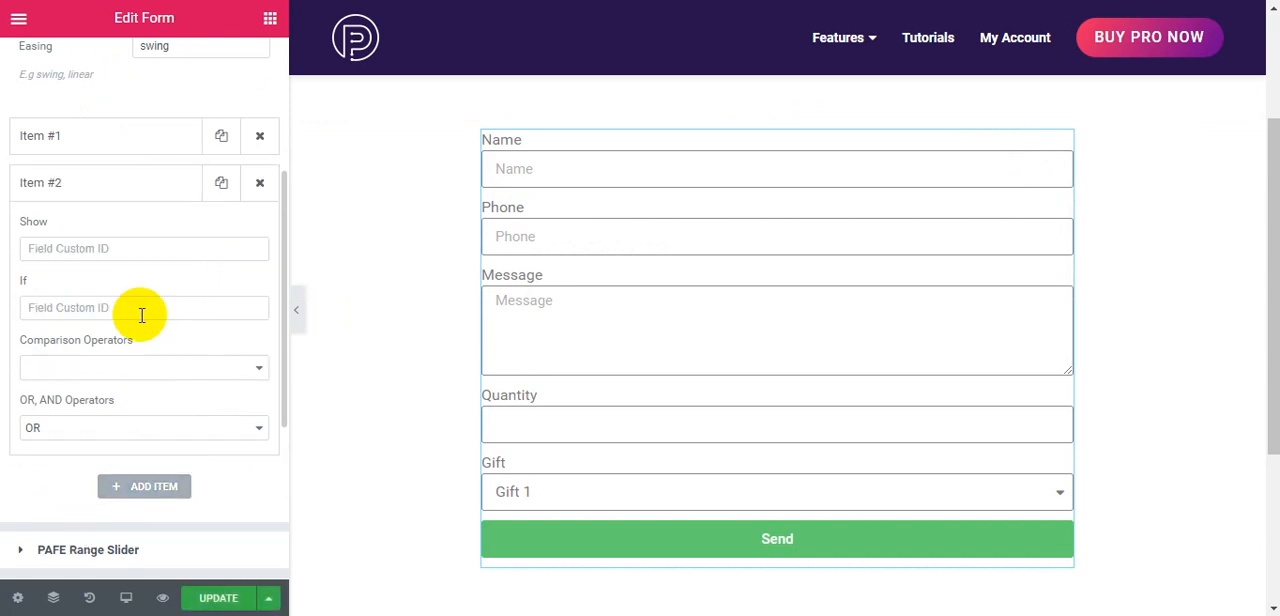
{"action": "type", "text": "message"}
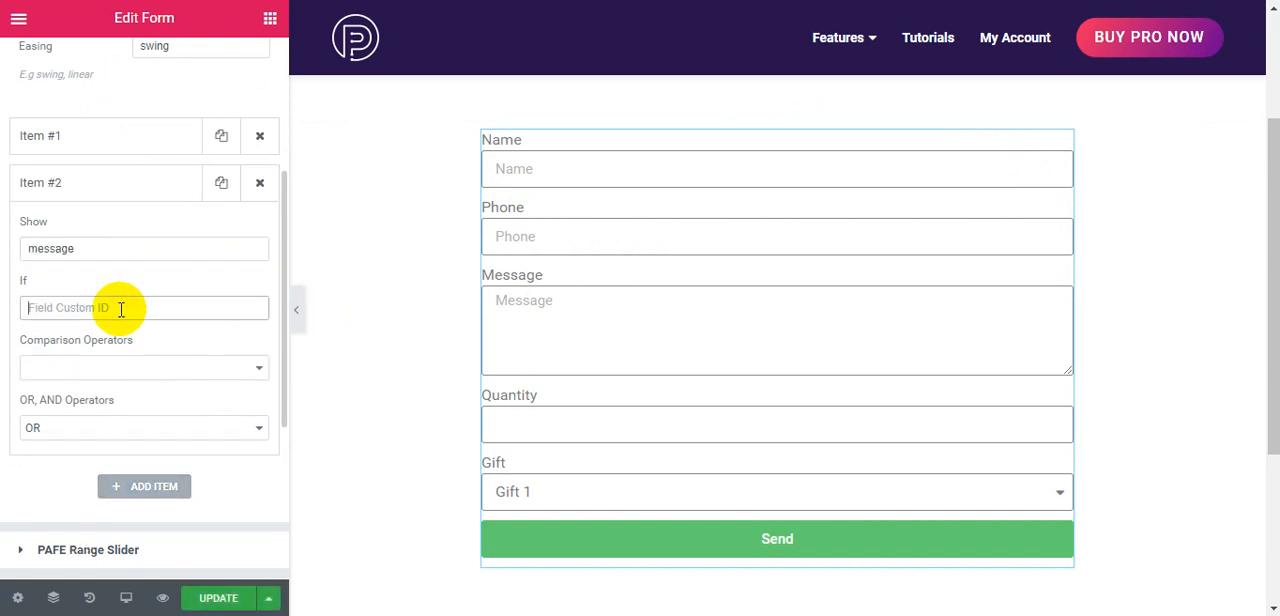
{"action": "type", "text": "phone"}
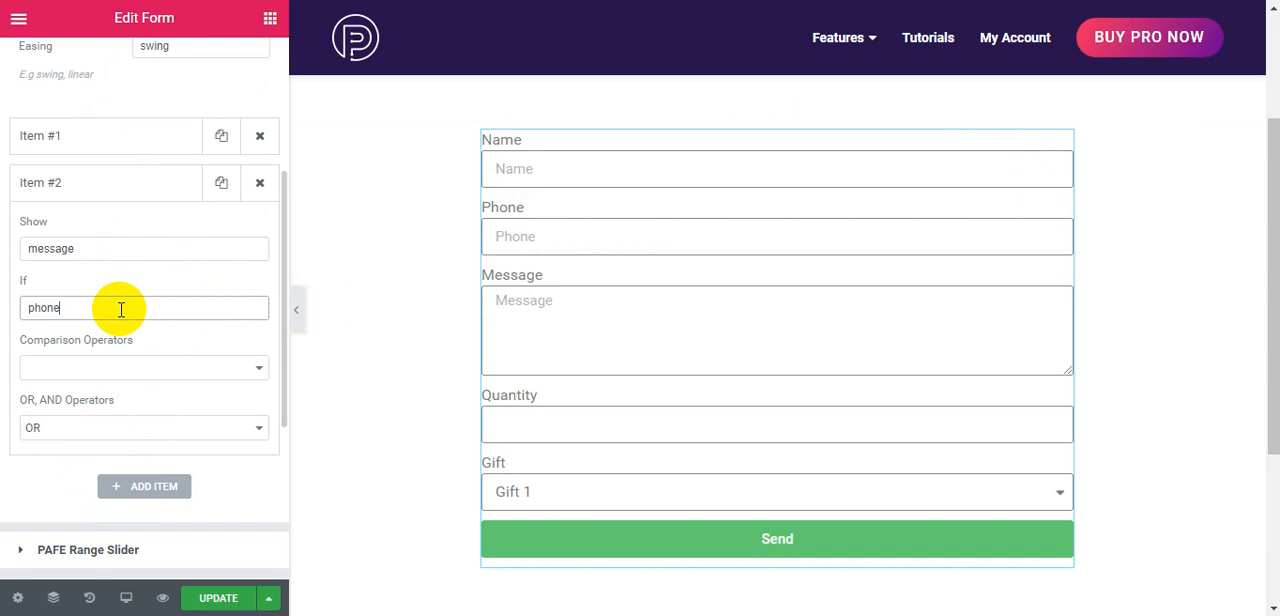
{"action": "left_click", "coordinate": [144, 368]}
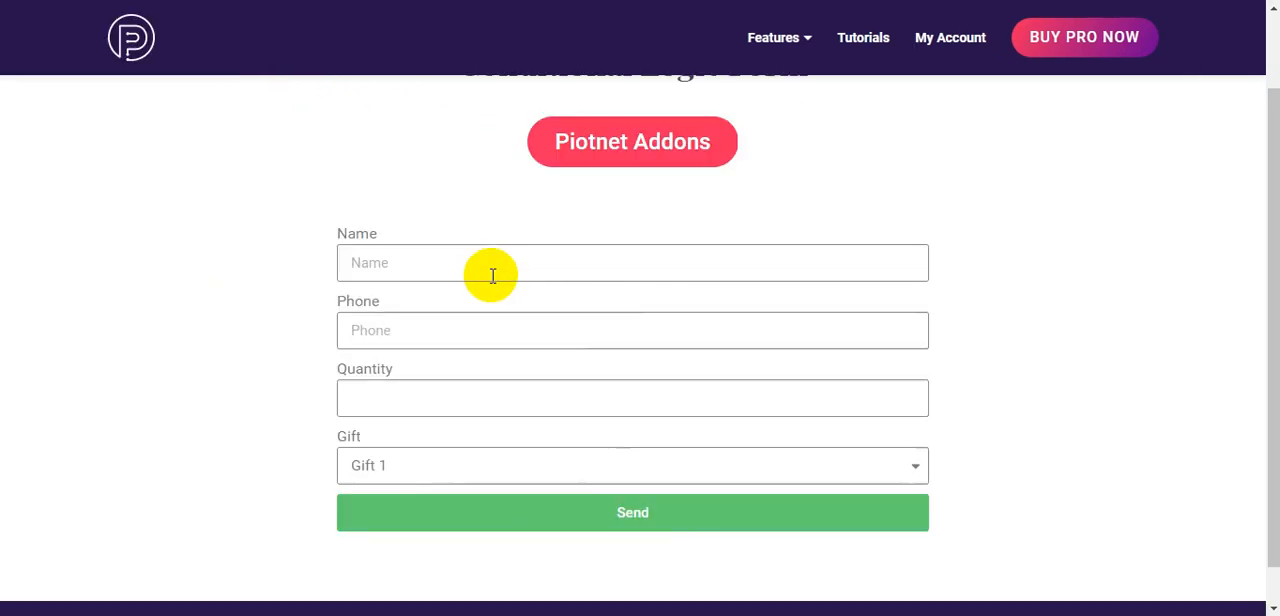
On the live form, enter 'gg' in Name and '77' in Phone so the Message box appears
{"action": "type", "text": "gg"}
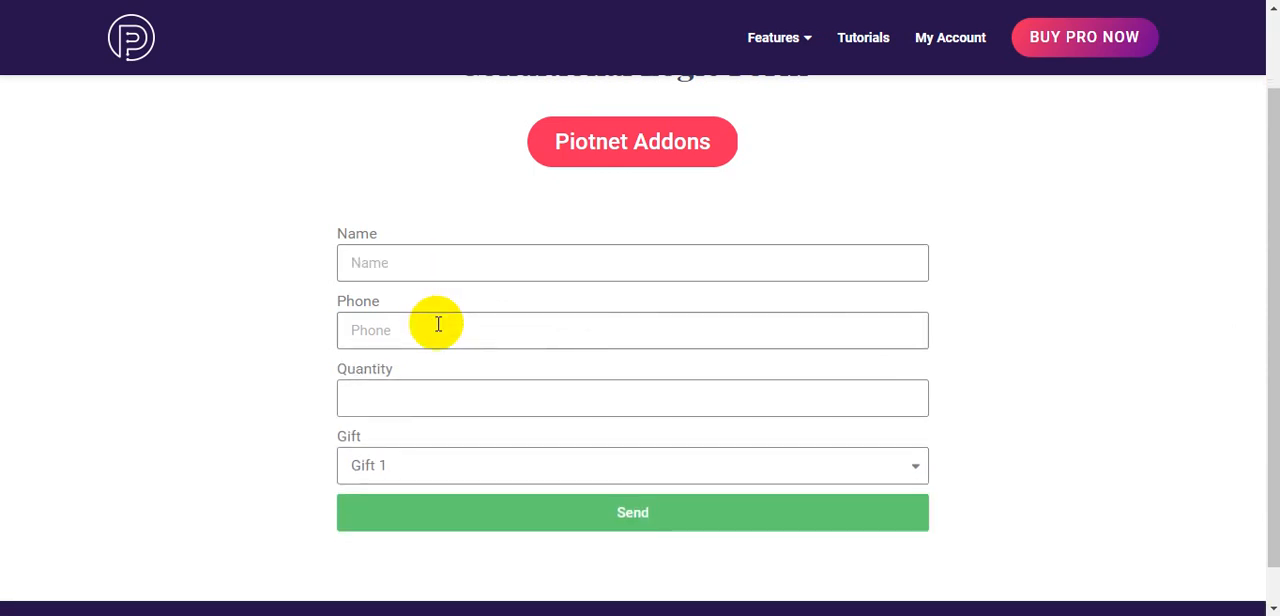
{"action": "type", "text": "7"}
{"action": "type", "text": "j"}
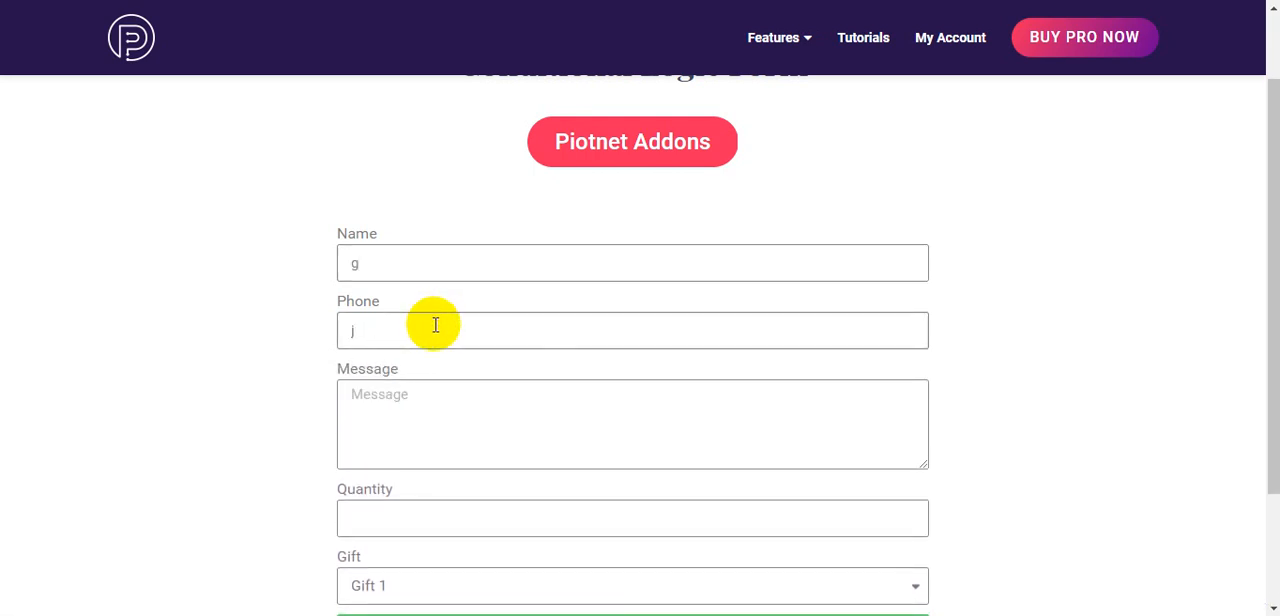
{"action": "type", "text": "7"}
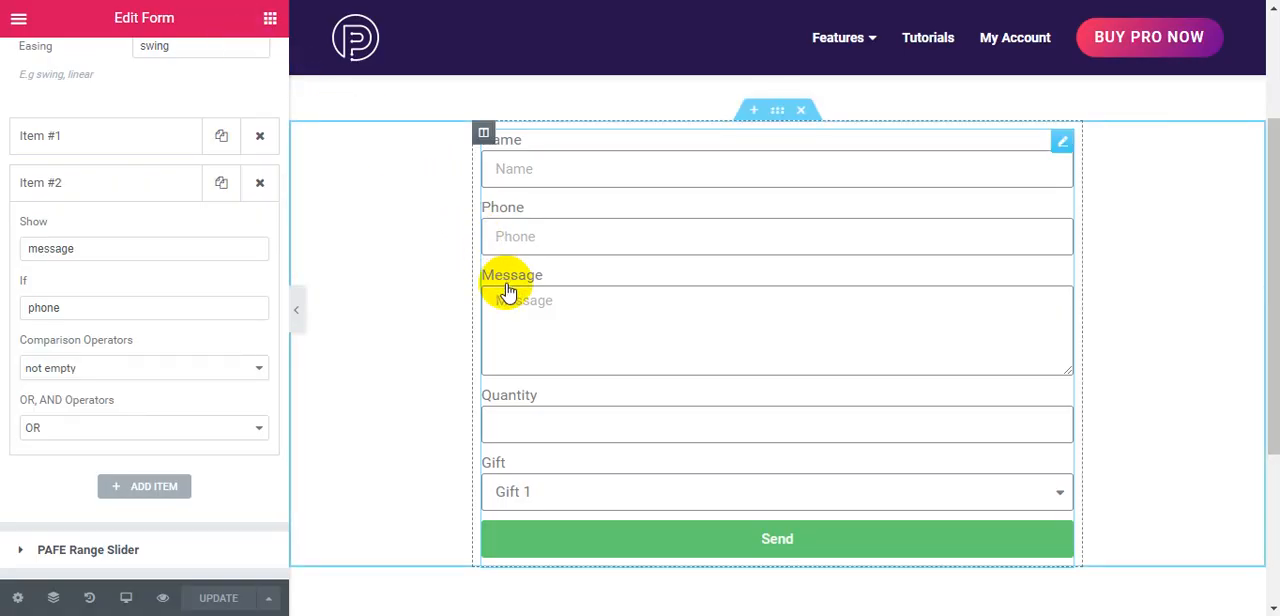
{"action": "mouse_move", "coordinate": [516, 212]}
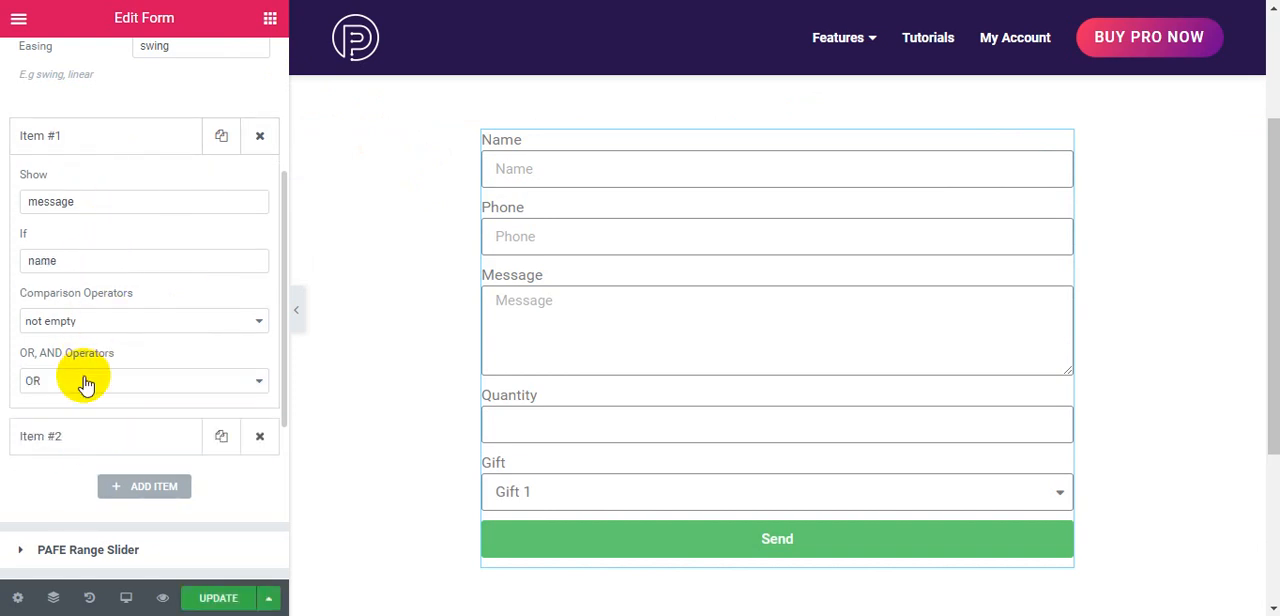
Set Item #1's OR/AND operator to AND and save the page with Update
{"action": "left_click", "coordinate": [144, 380]}
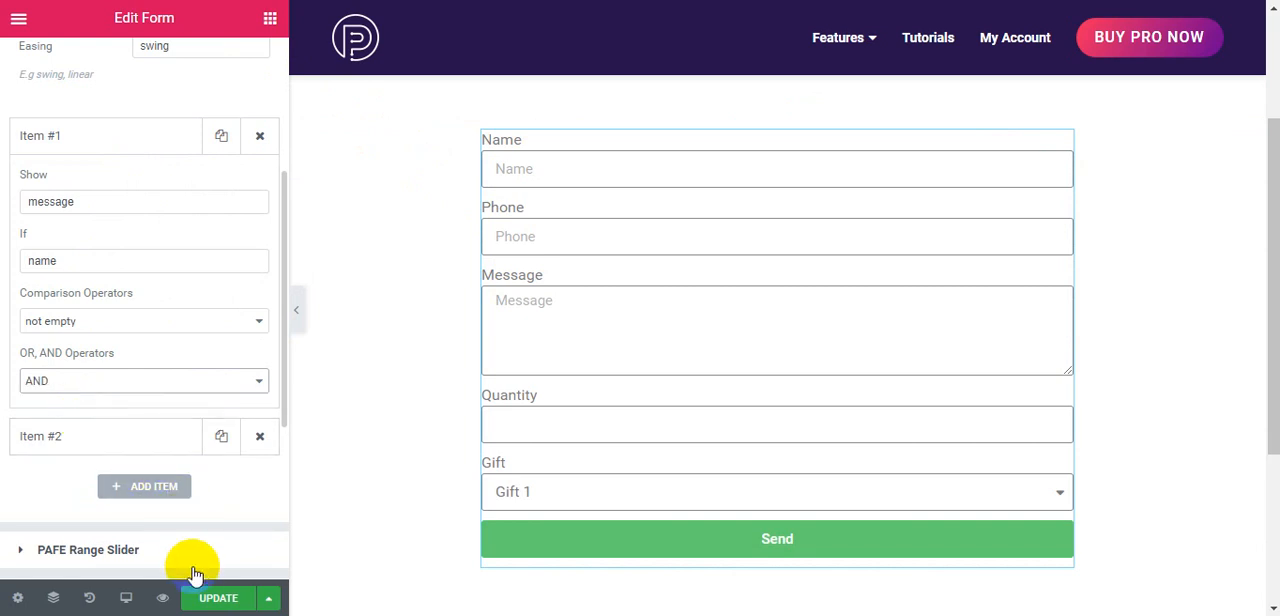
{"action": "left_click", "coordinate": [218, 596]}
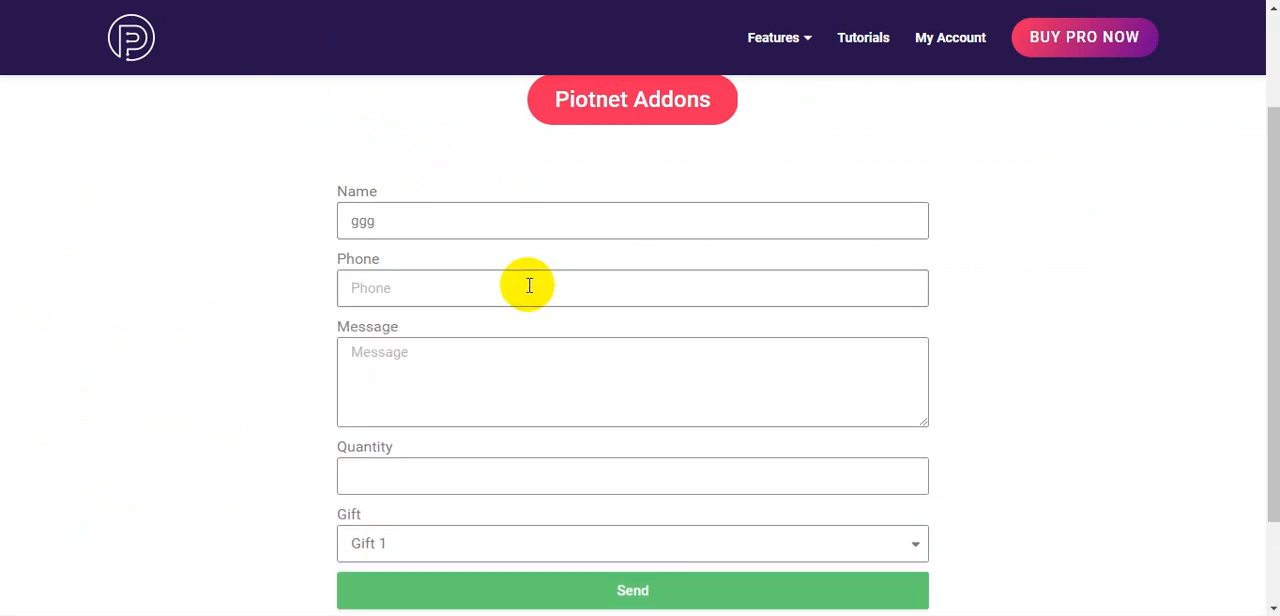
On the live form, enter '77' in Phone and 'h' in Name to test the AND rule
{"action": "type", "text": "77"}
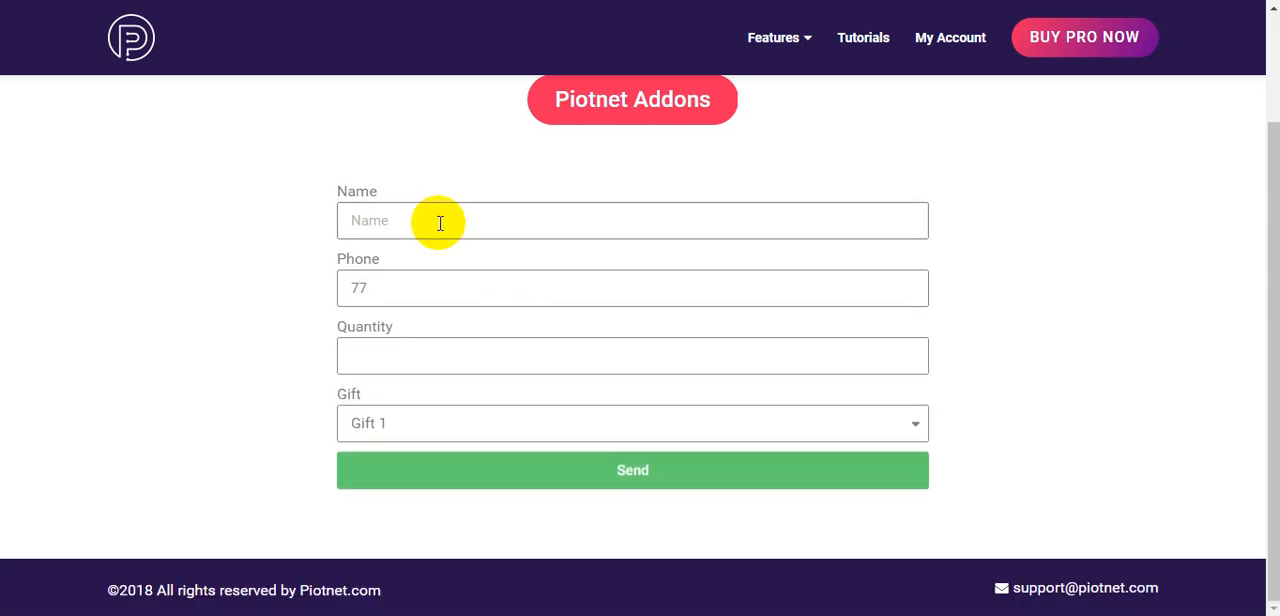
{"action": "type", "text": "h"}
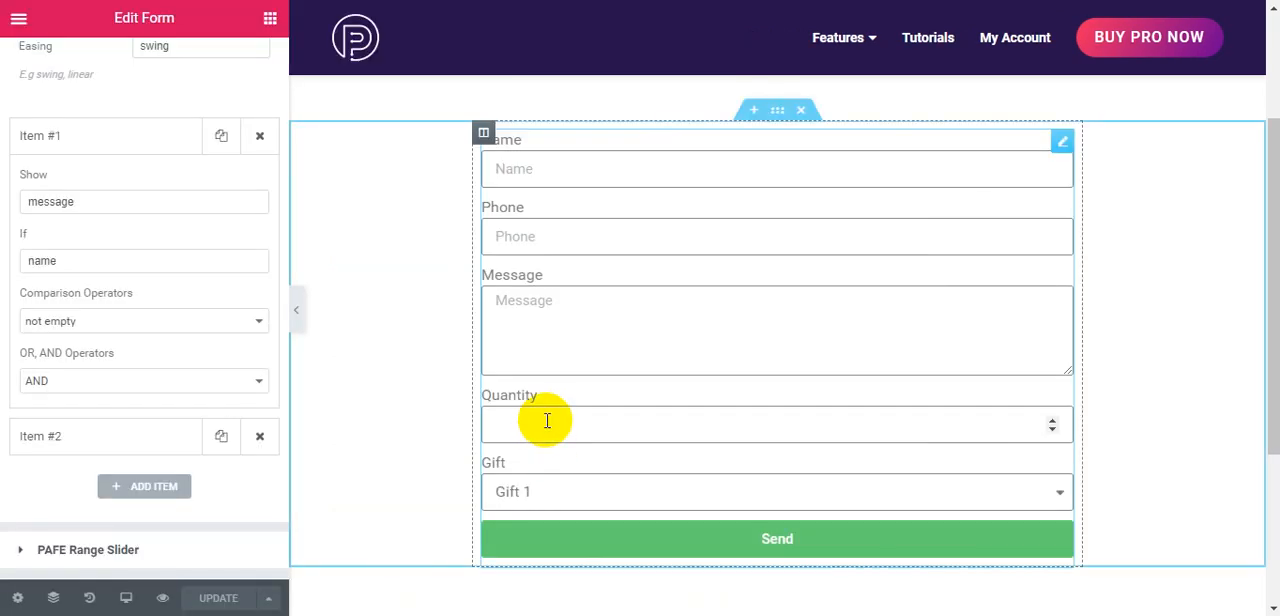
{"action": "mouse_move", "coordinate": [500, 470]}
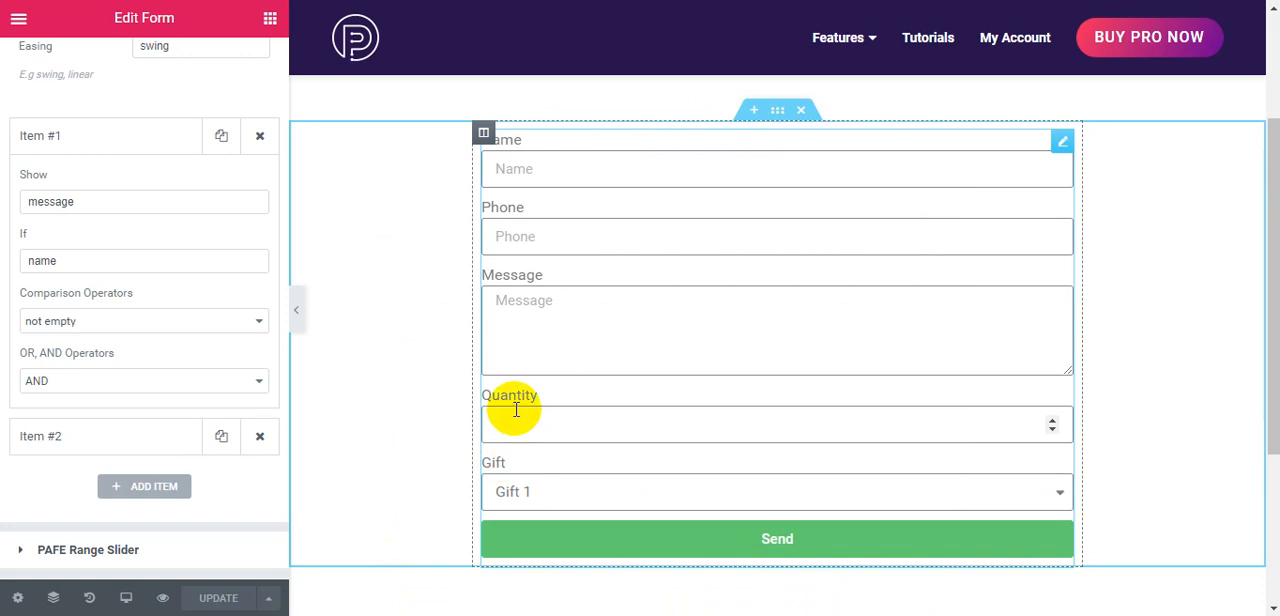
Add Item #3: Show 'gift' If 'quantity' > Number value 2, and save with Update
{"action": "scroll", "scroll_direction": "down", "scroll_amount": 3}
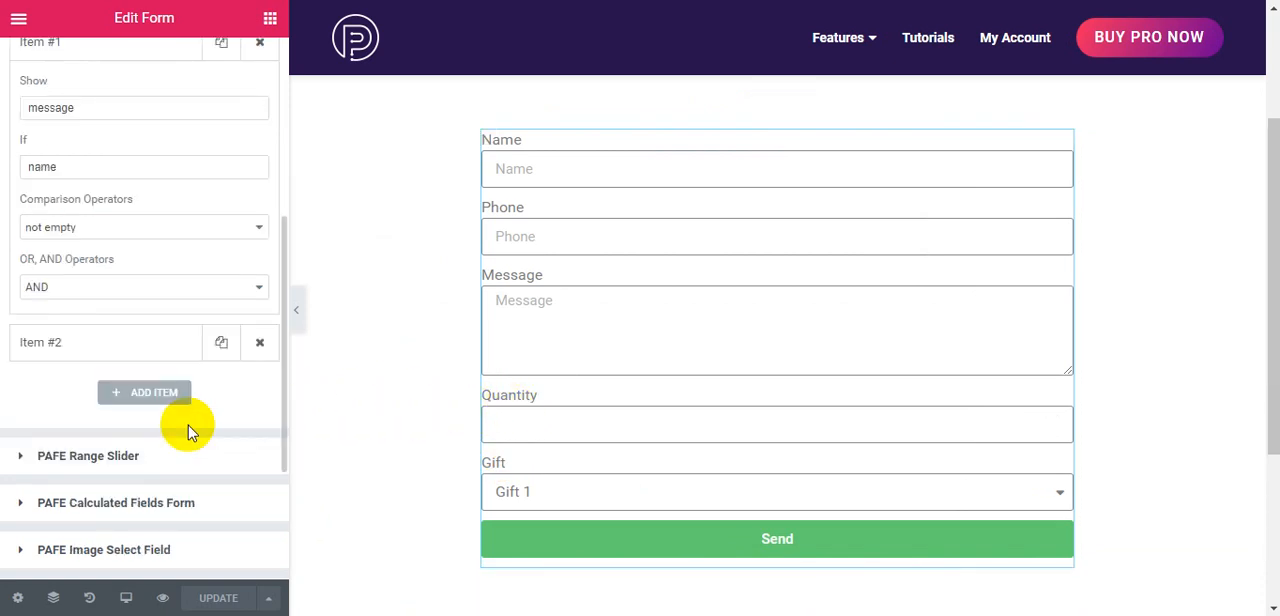
{"action": "mouse_move", "coordinate": [152, 392]}
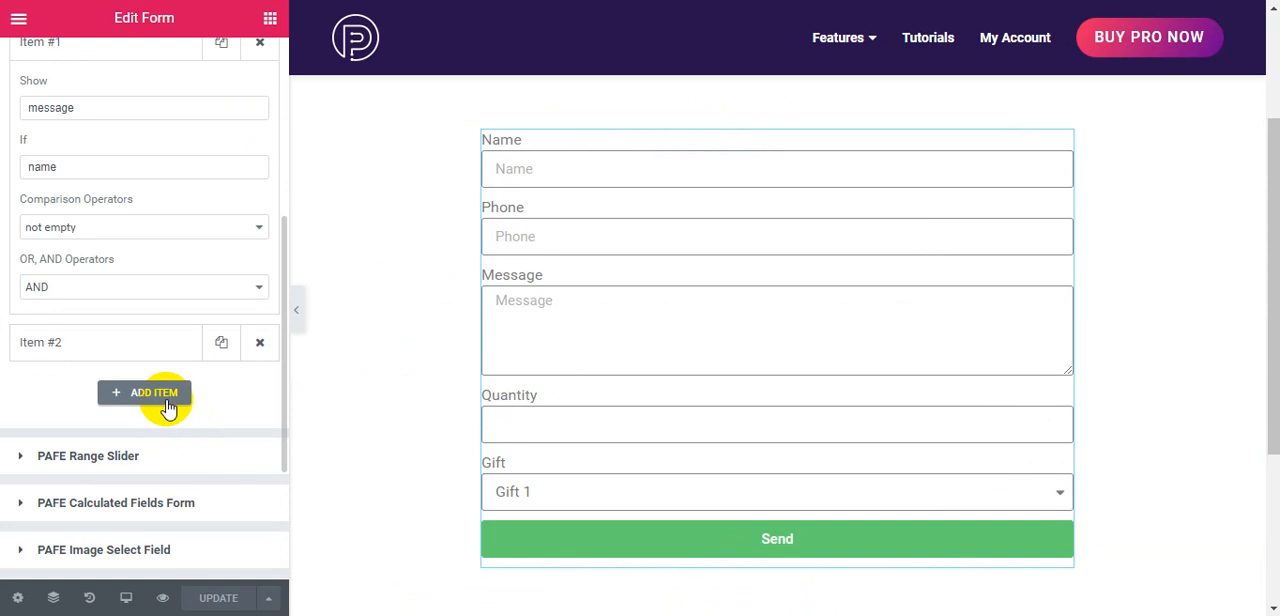
{"action": "left_click", "coordinate": [144, 392]}
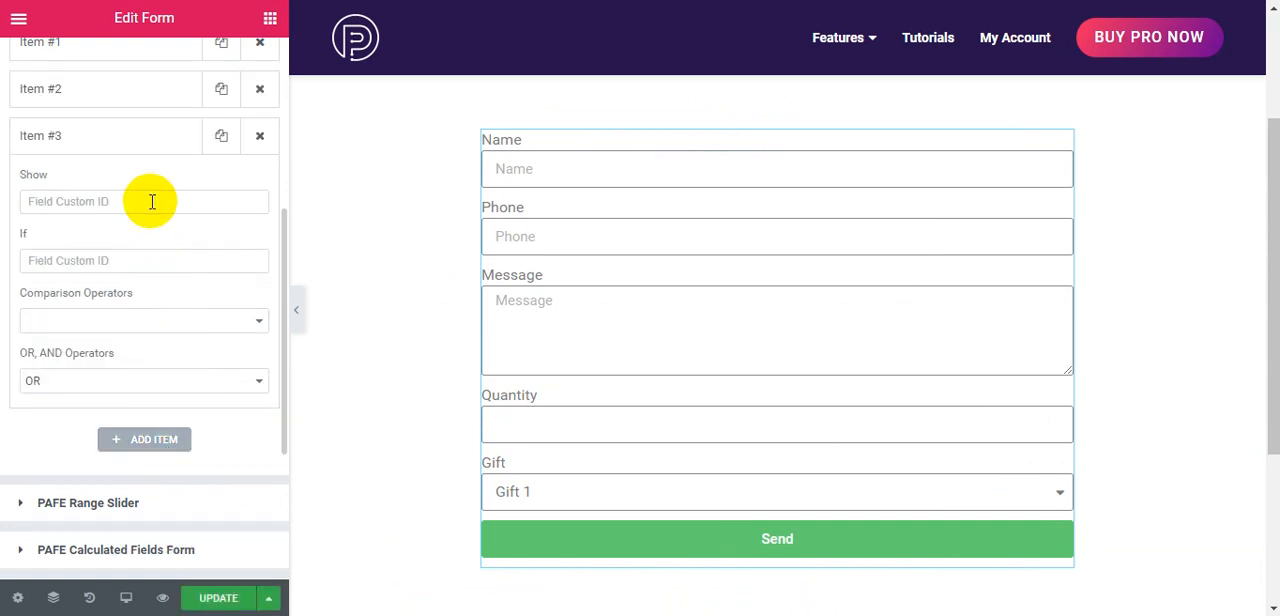
{"action": "type", "text": "gift"}
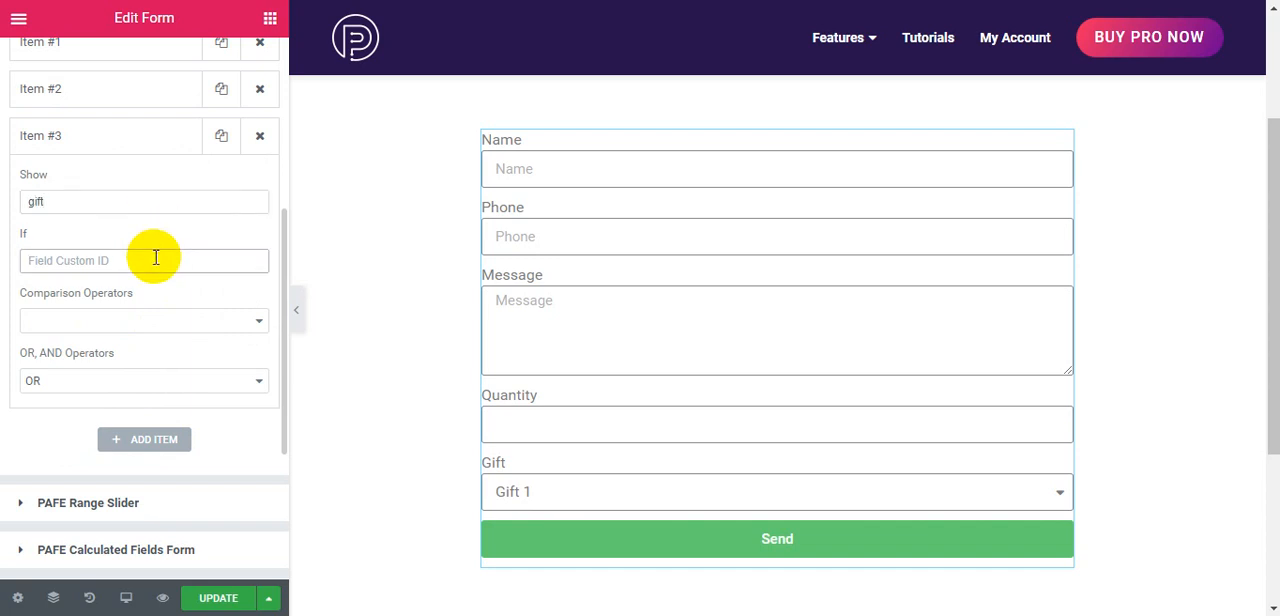
{"action": "type", "text": "quantity"}
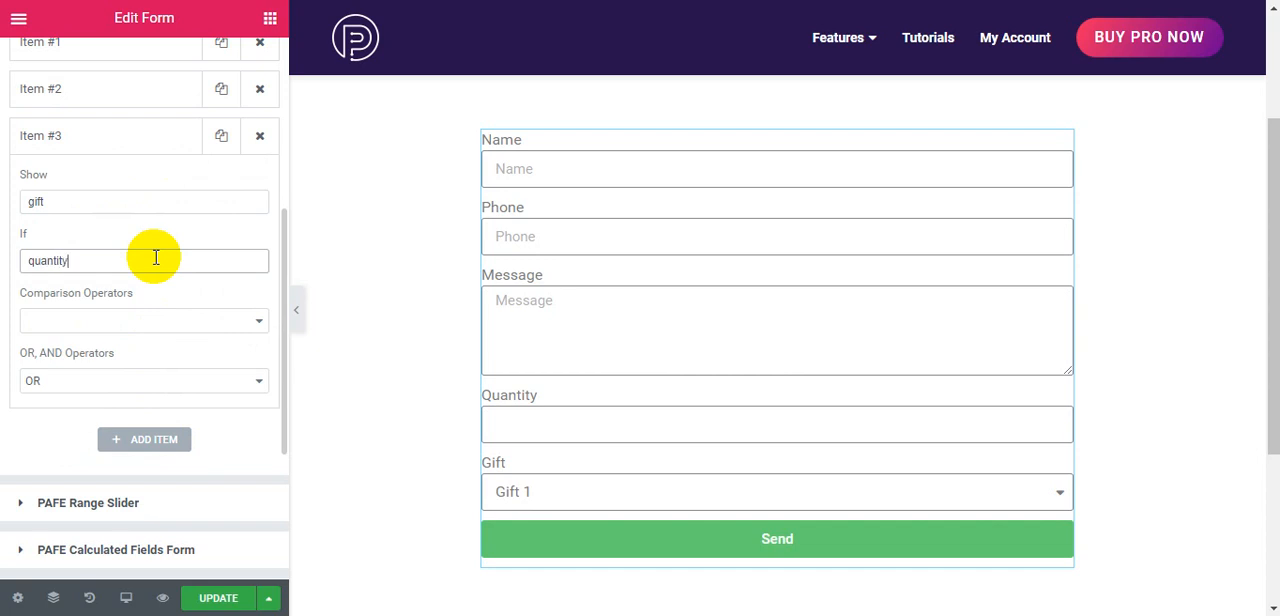
{"action": "left_click", "coordinate": [144, 320]}
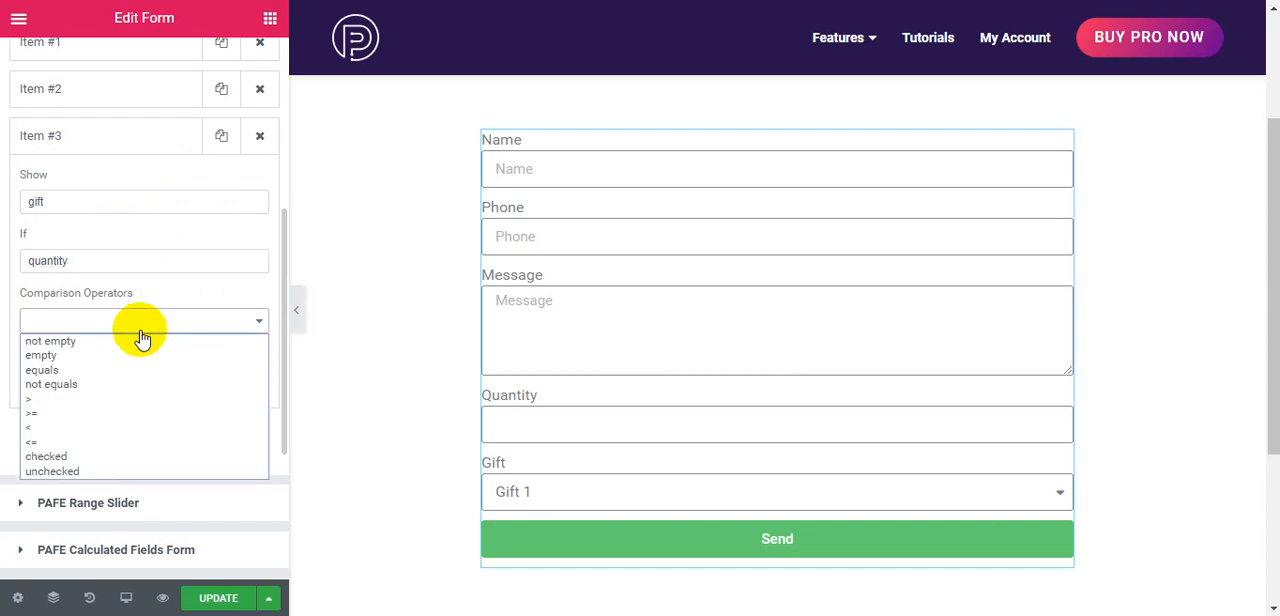
{"action": "left_click", "coordinate": [30, 398]}
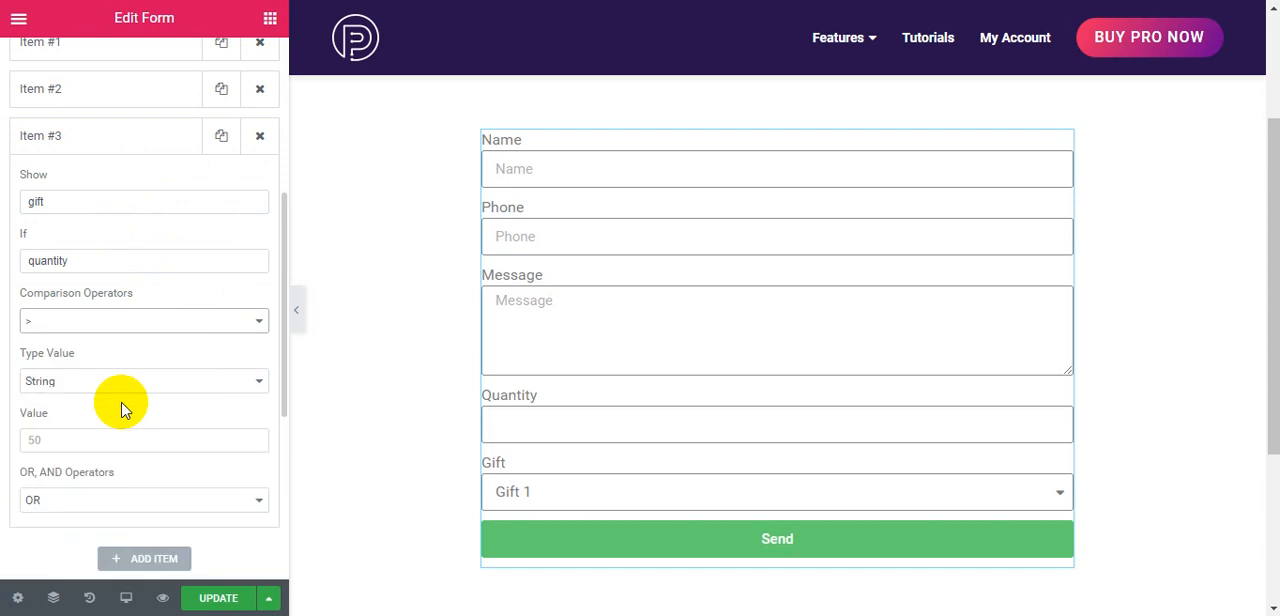
{"action": "left_click", "coordinate": [144, 382]}
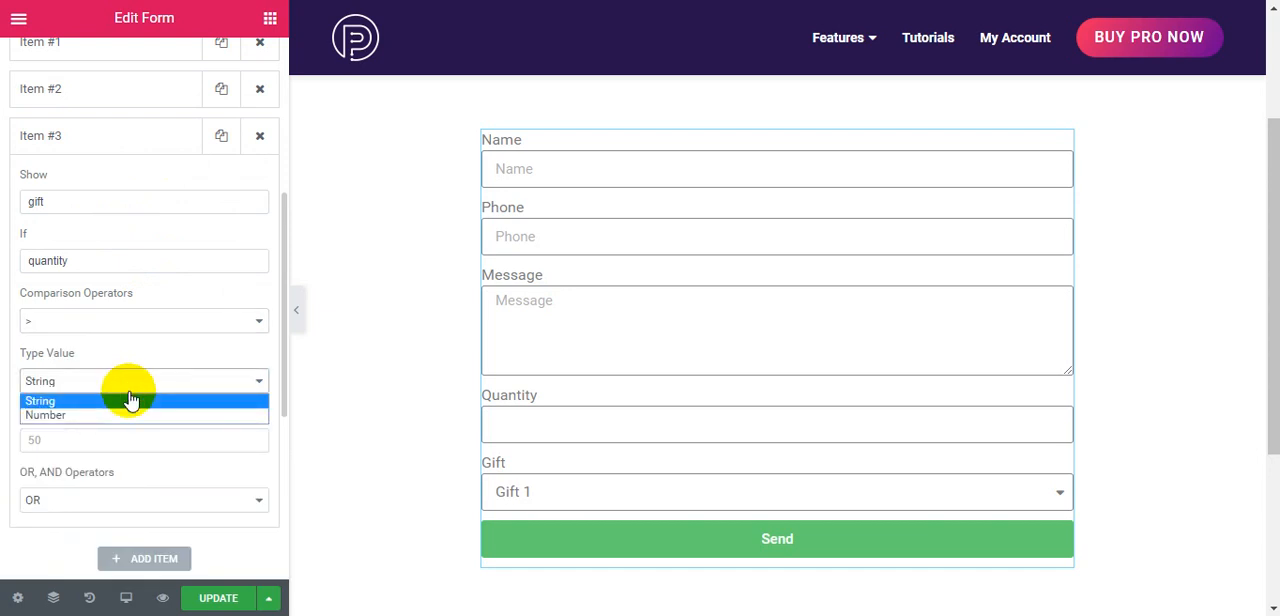
{"action": "left_click", "coordinate": [44, 416]}
{"action": "type", "text": "2"}
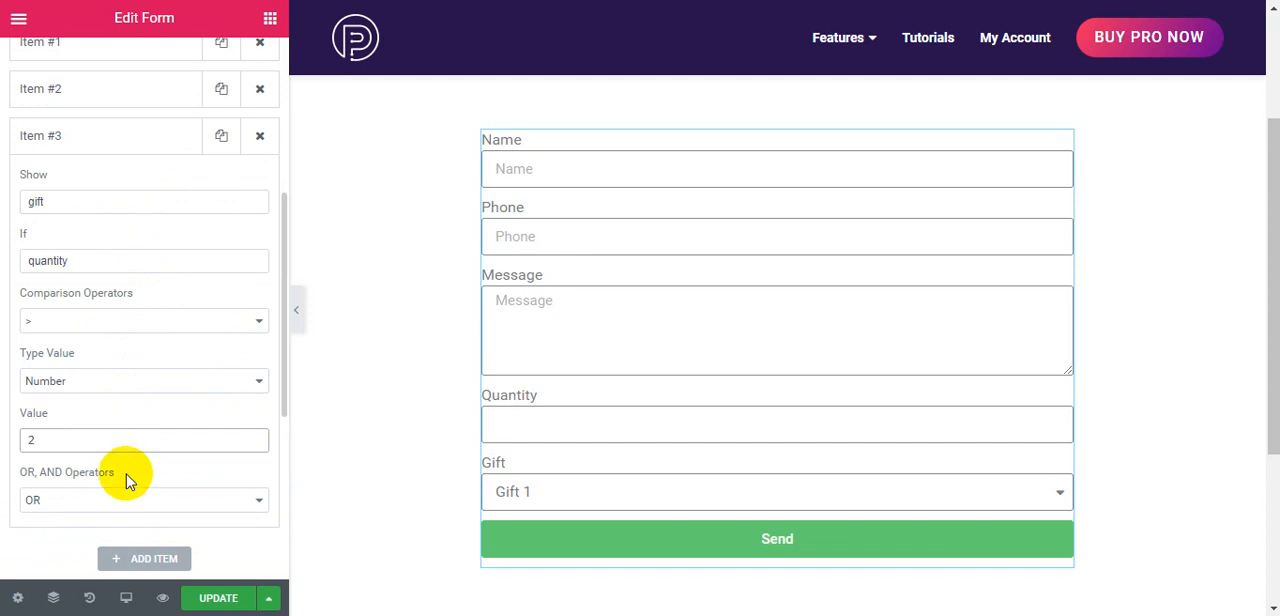
{"action": "left_click", "coordinate": [218, 596]}
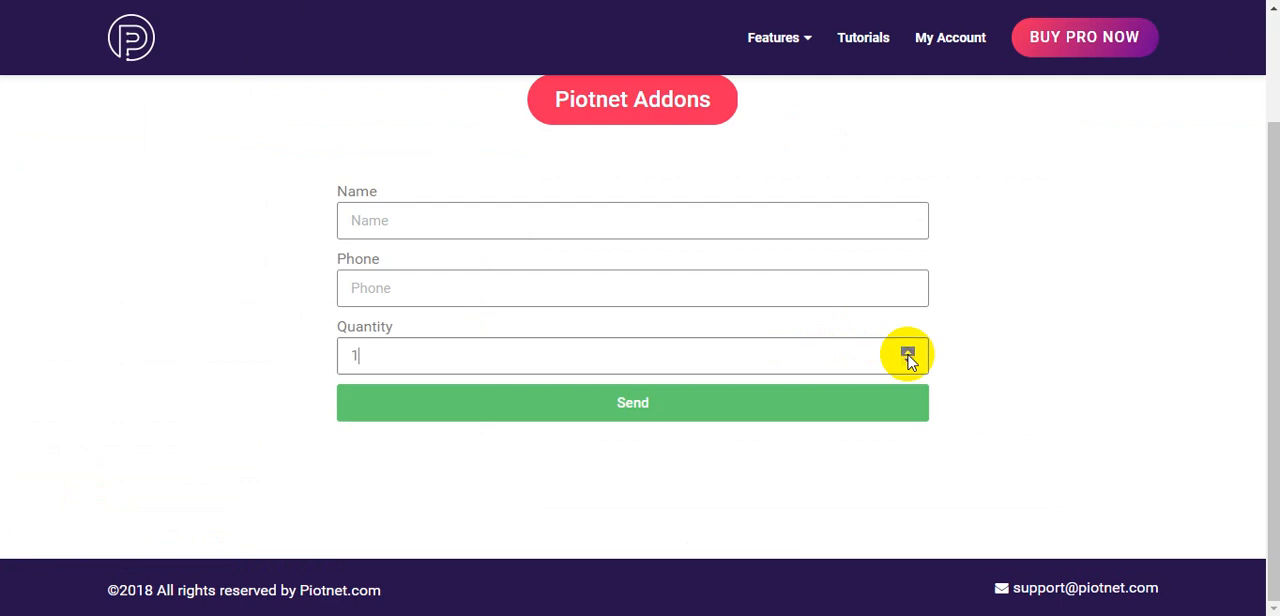
{"action": "left_click", "coordinate": [908, 352]}
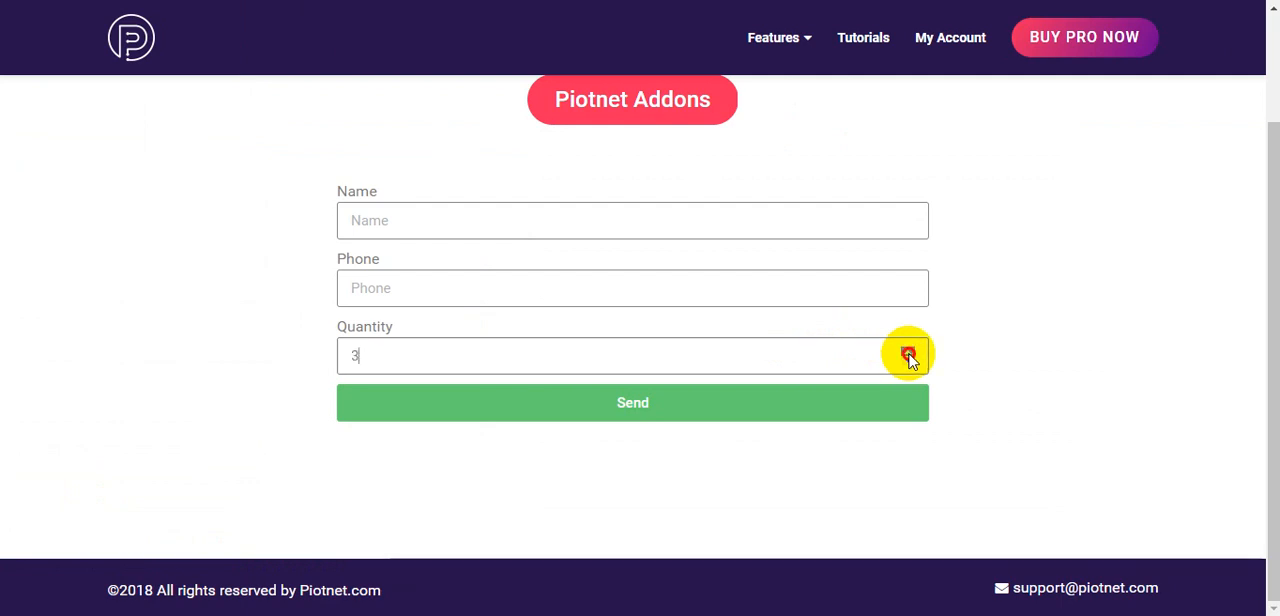
{"action": "left_click", "coordinate": [908, 360]}
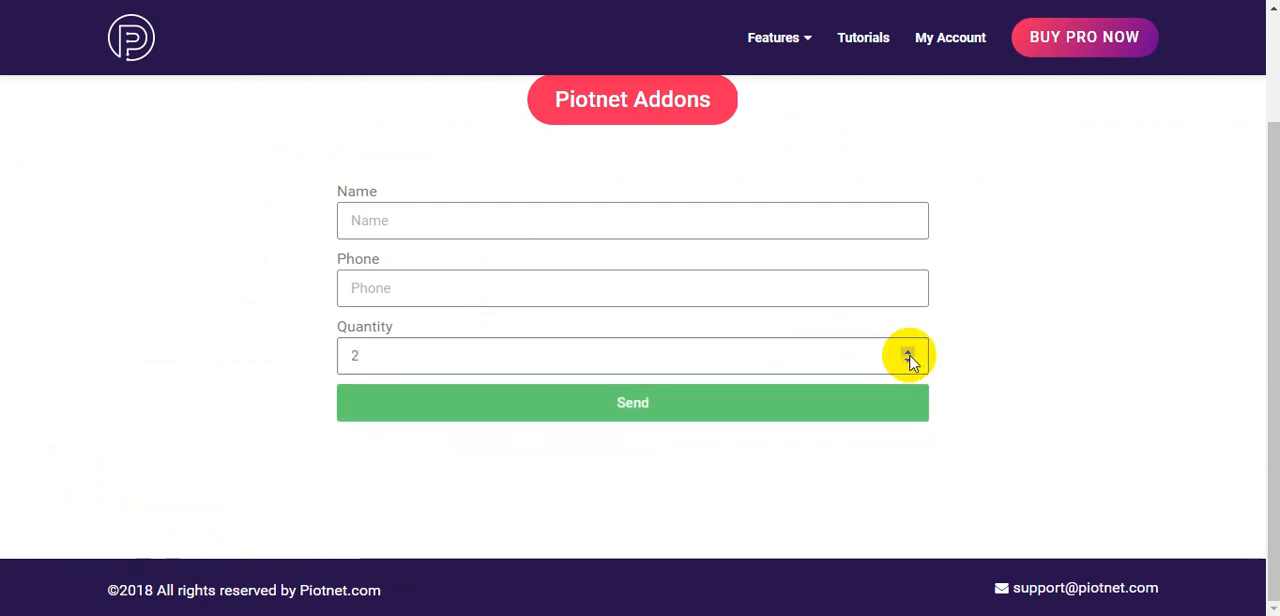
{"action": "left_click", "coordinate": [908, 350]}
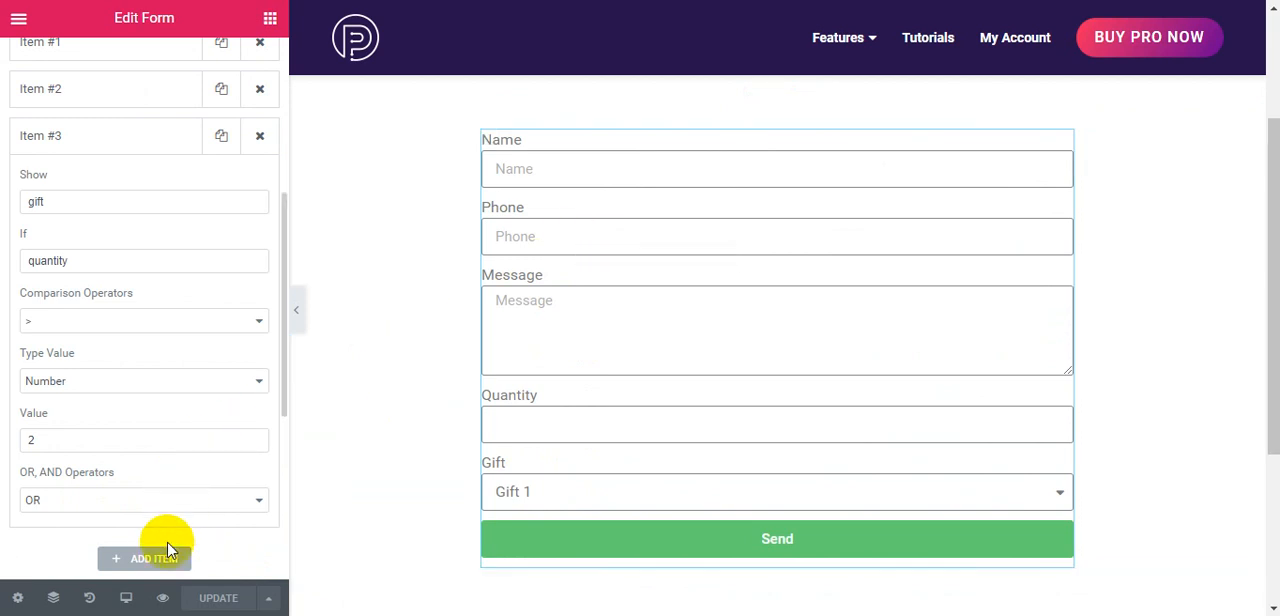
Add Item #4: Show 'submit' If 'phone' is not empty, and save with Update
{"action": "left_click", "coordinate": [144, 558]}
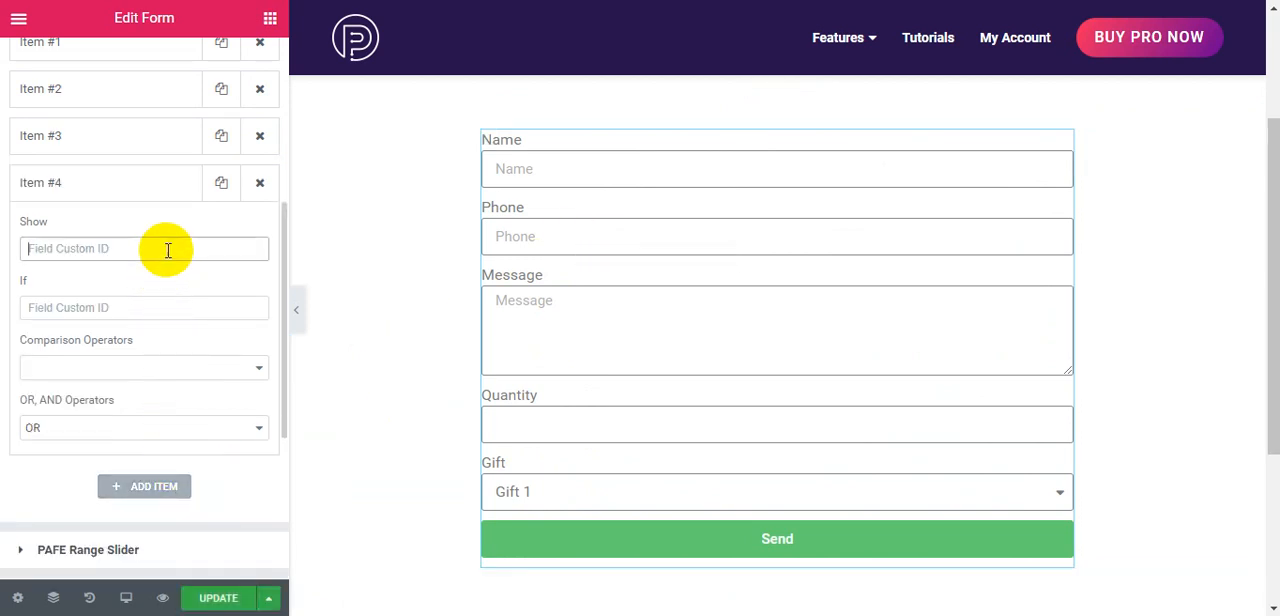
{"action": "type", "text": "submit"}
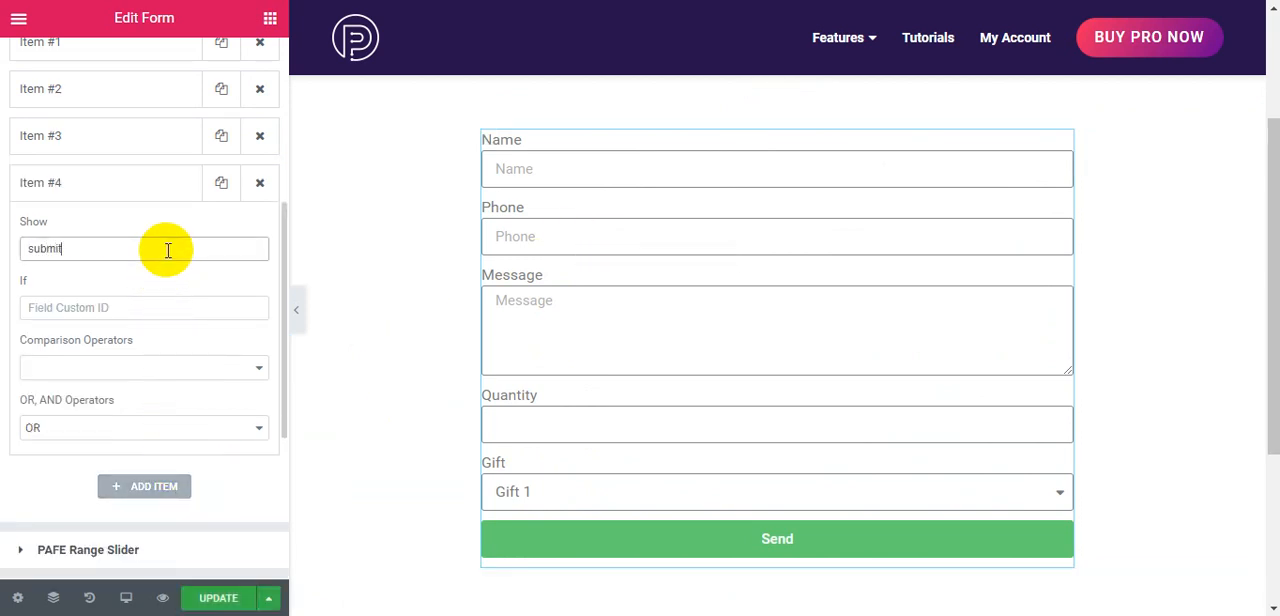
{"action": "left_click", "coordinate": [144, 308]}
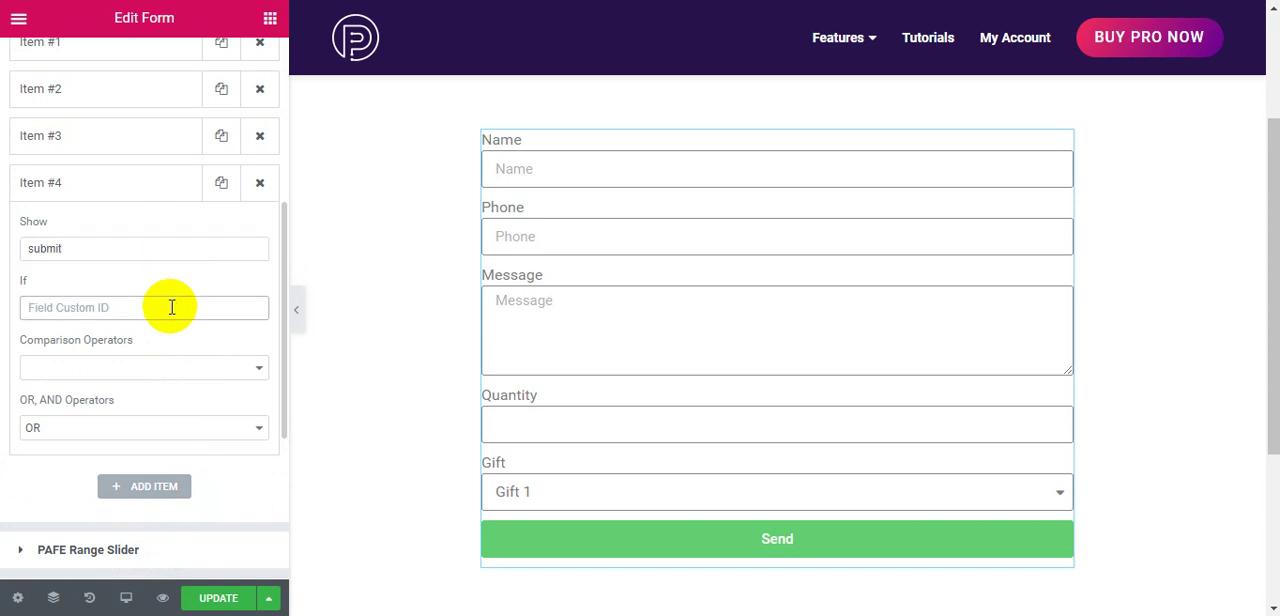
{"action": "left_click", "coordinate": [144, 368]}
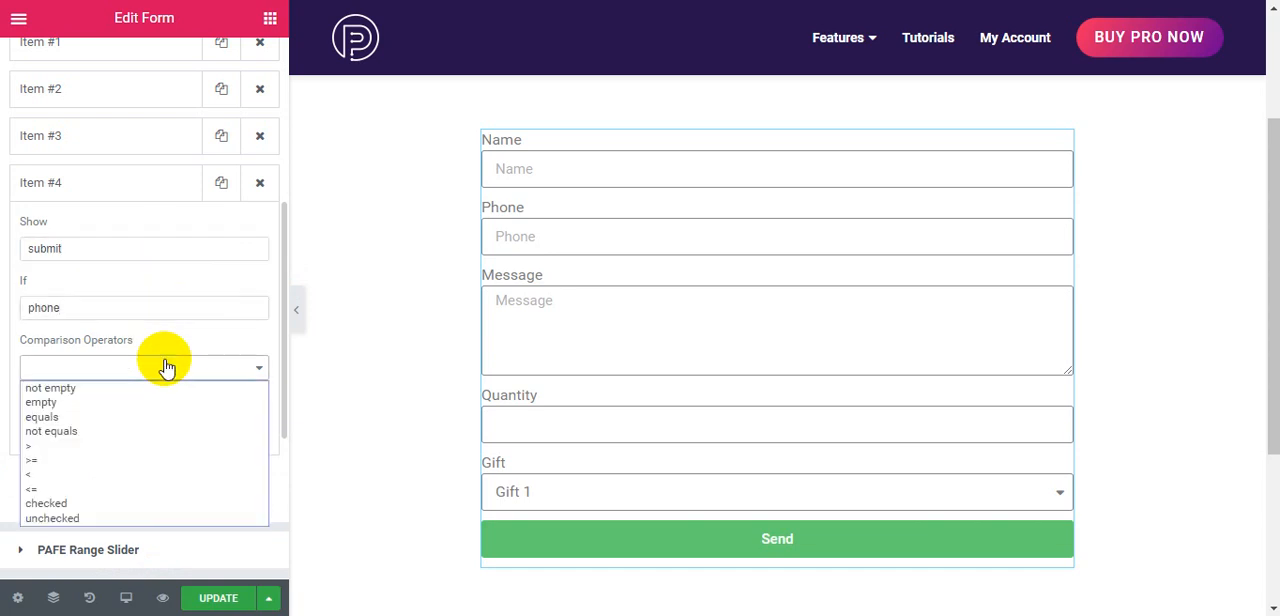
{"action": "left_click", "coordinate": [48, 388]}
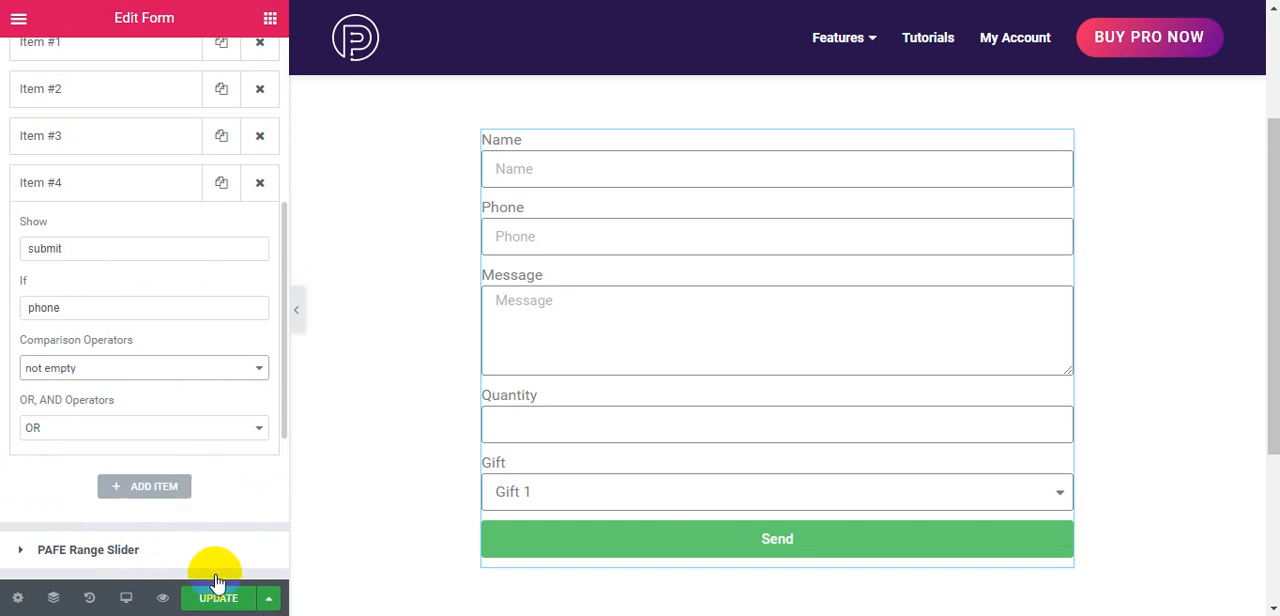
{"action": "left_click", "coordinate": [218, 596]}
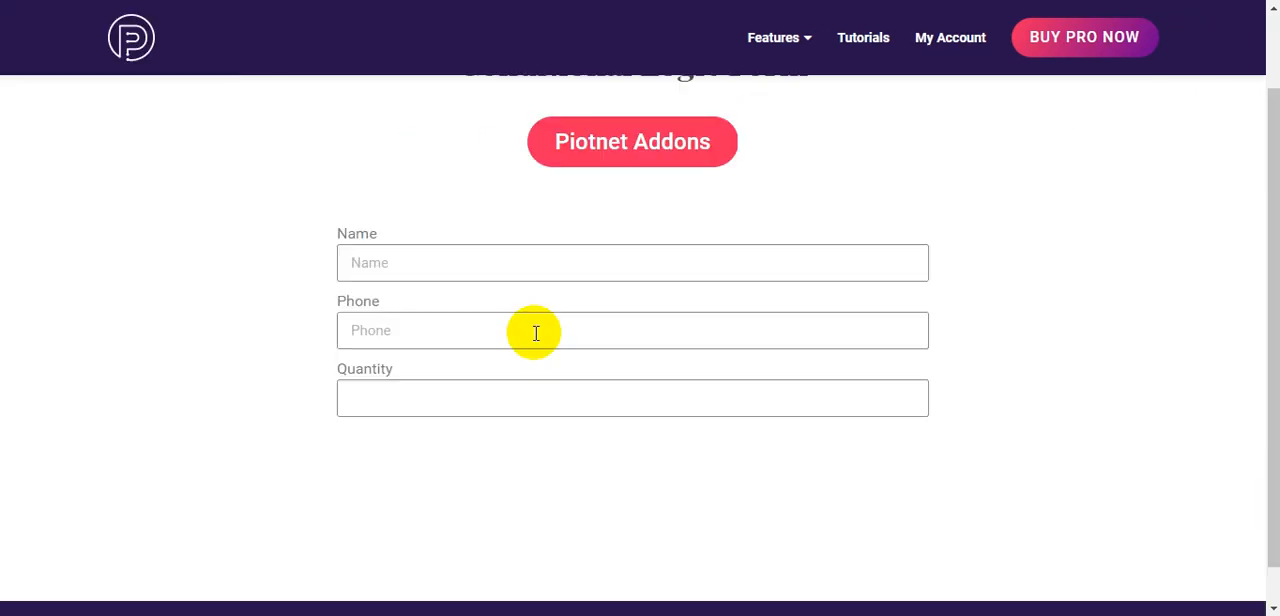
On the live form, enter '7' in Phone and 'hh' in Name so Message and Send appear
{"action": "type", "text": "7"}
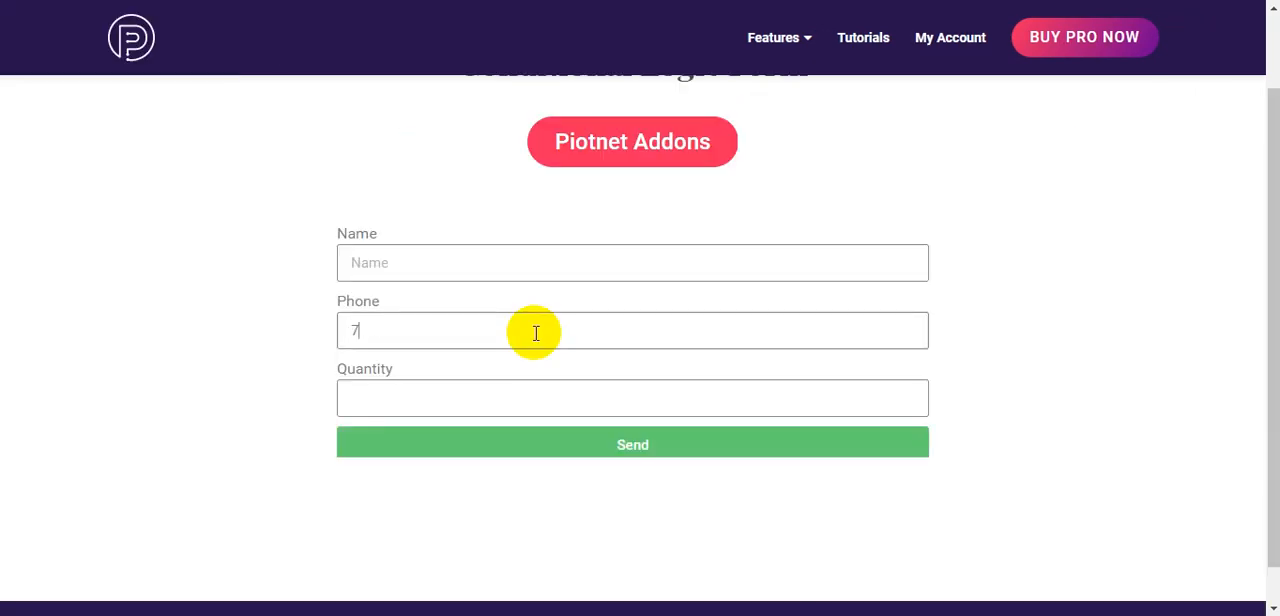
{"action": "left_click", "coordinate": [632, 262]}
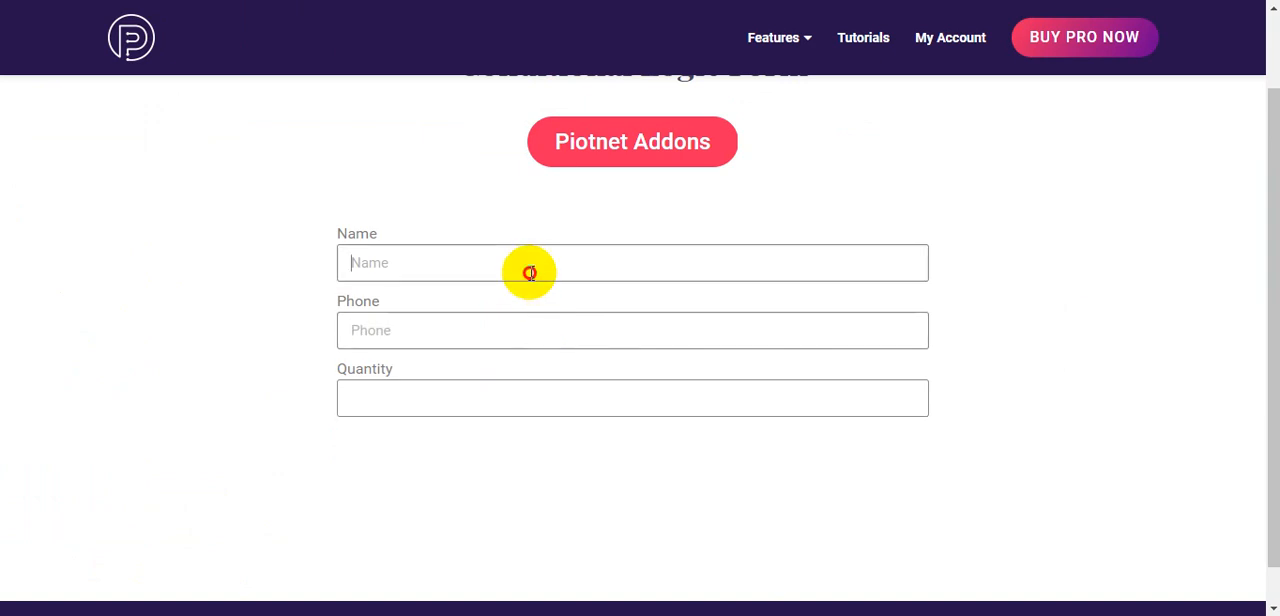
{"action": "type", "text": "hhh"}
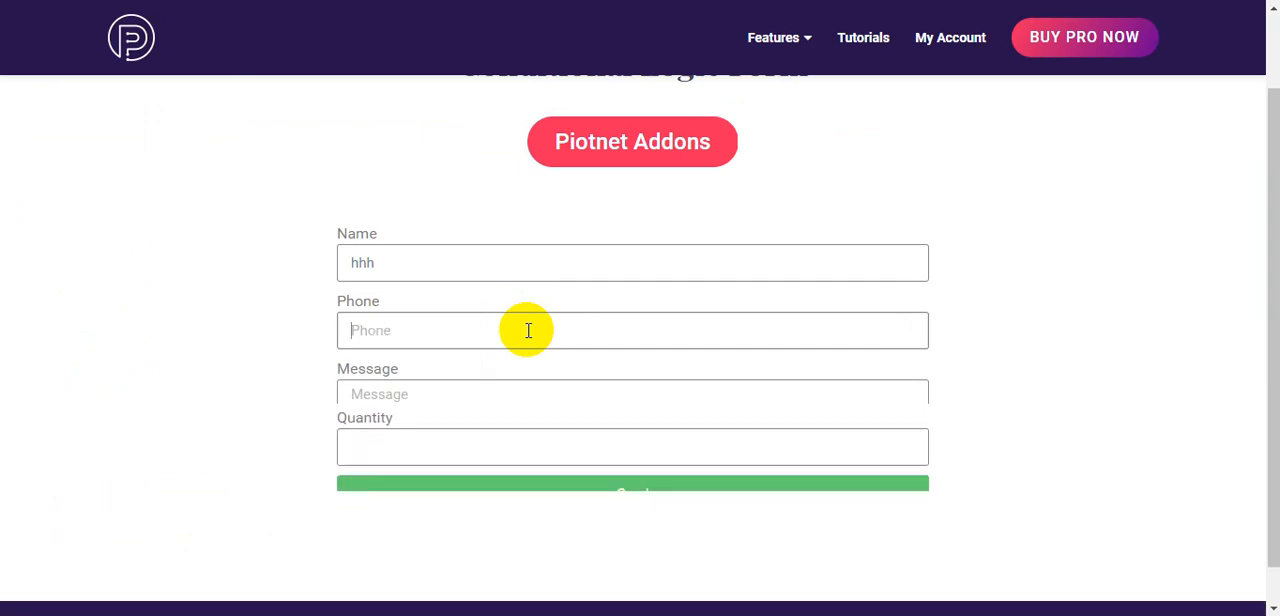
{"action": "type", "text": "7"}
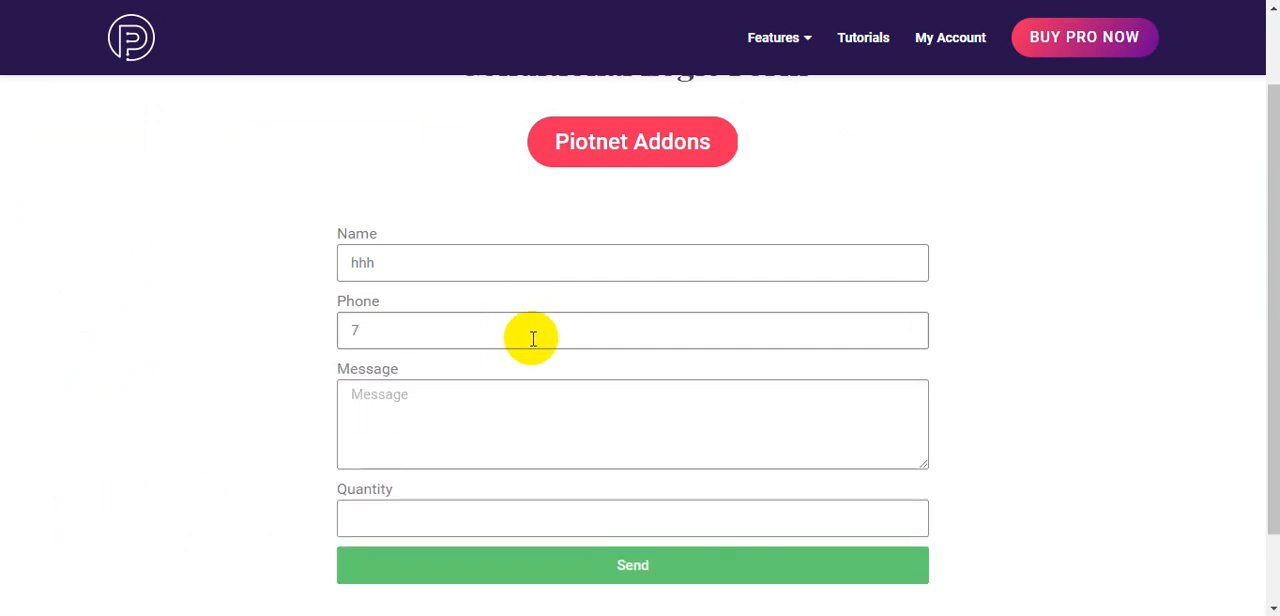
{"action": "scroll", "scroll_direction": "down", "scroll_amount": 3}
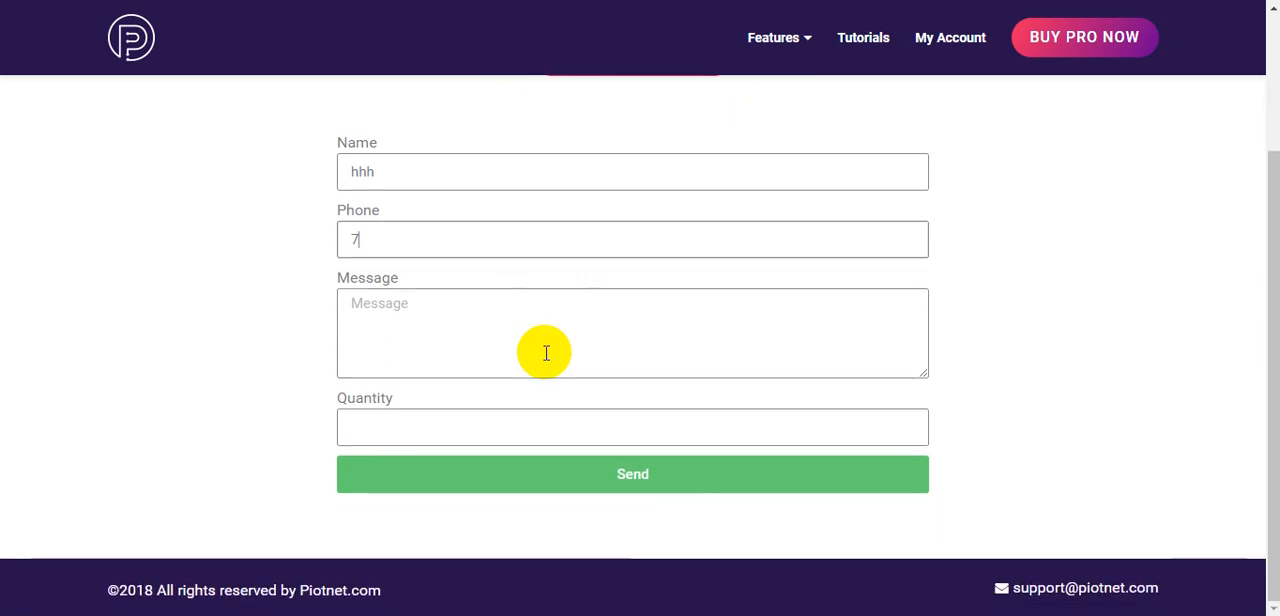